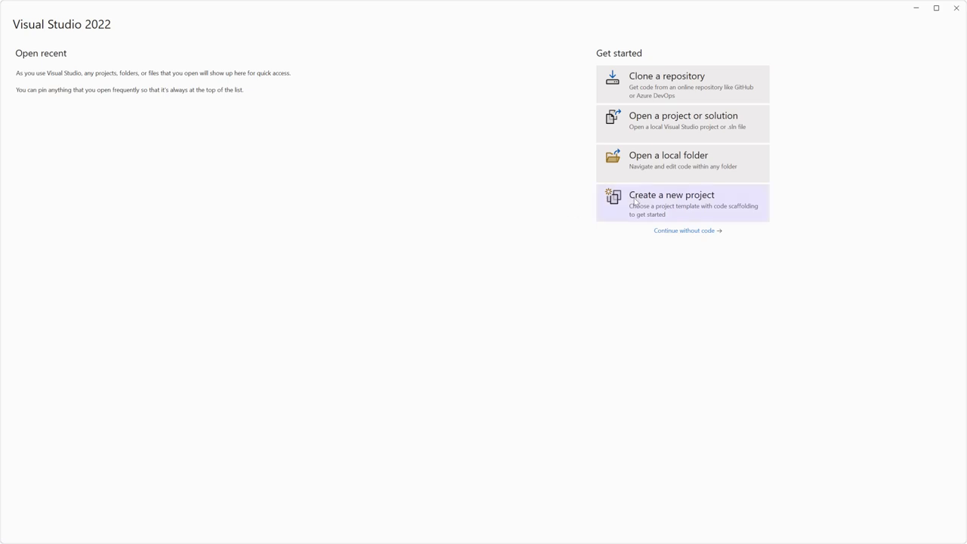
Create WebApplication1 from the ASP.NET Core Empty template on .NET 8.0 with HTTPS
left_click(670, 195)
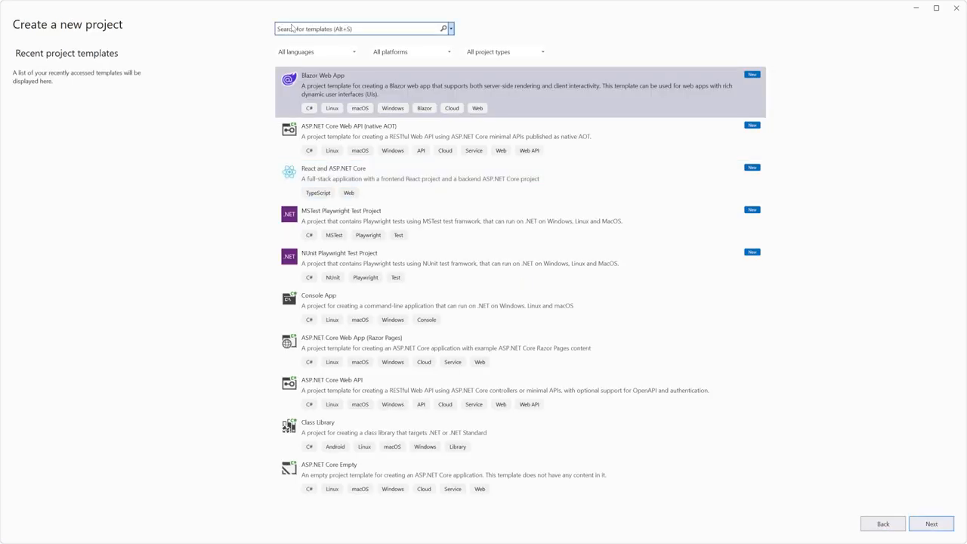
type("ASP.NET Core")
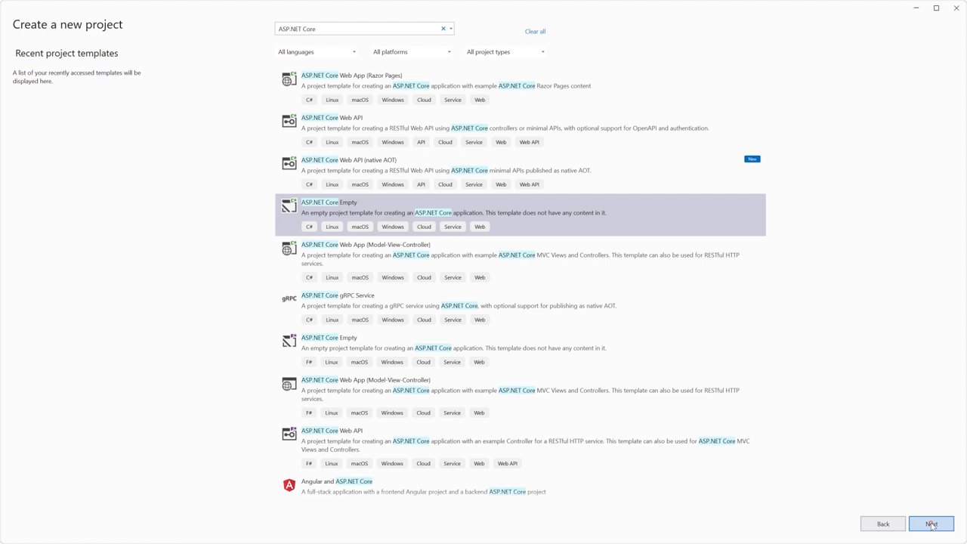
left_click(930, 523)
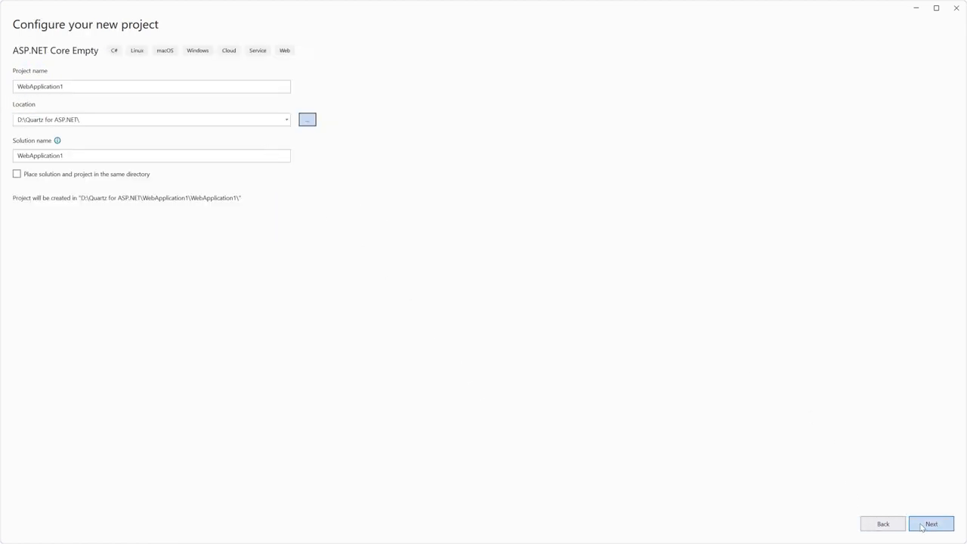
left_click(931, 523)
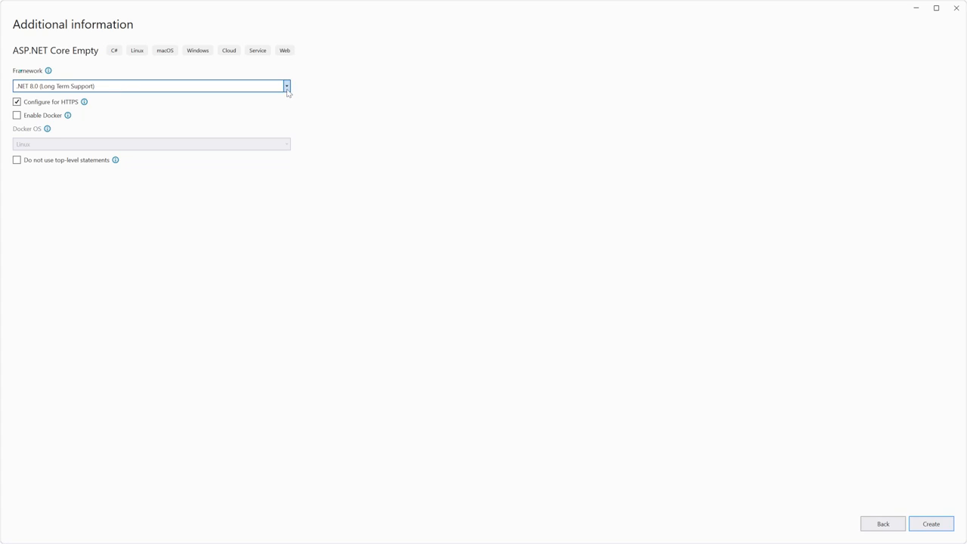
left_click(286, 85)
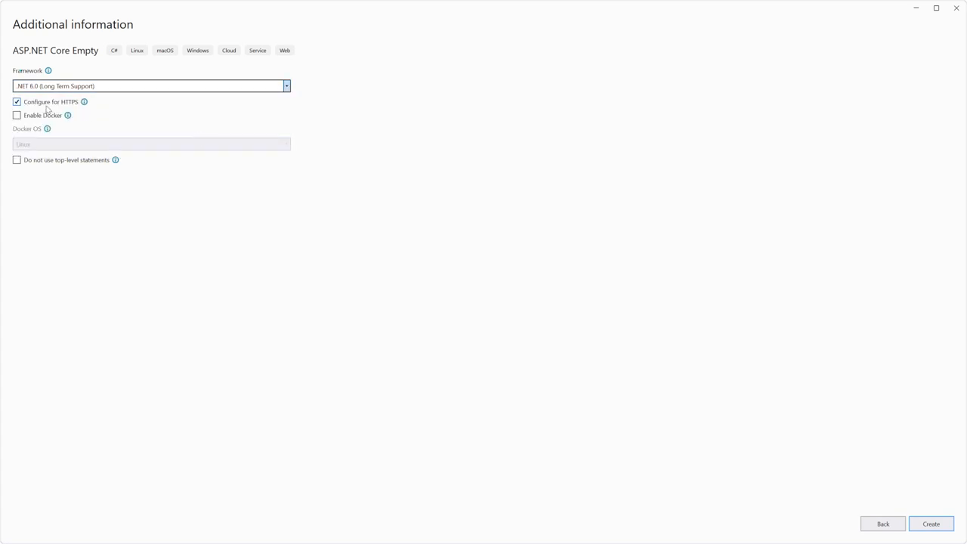
left_click(17, 101)
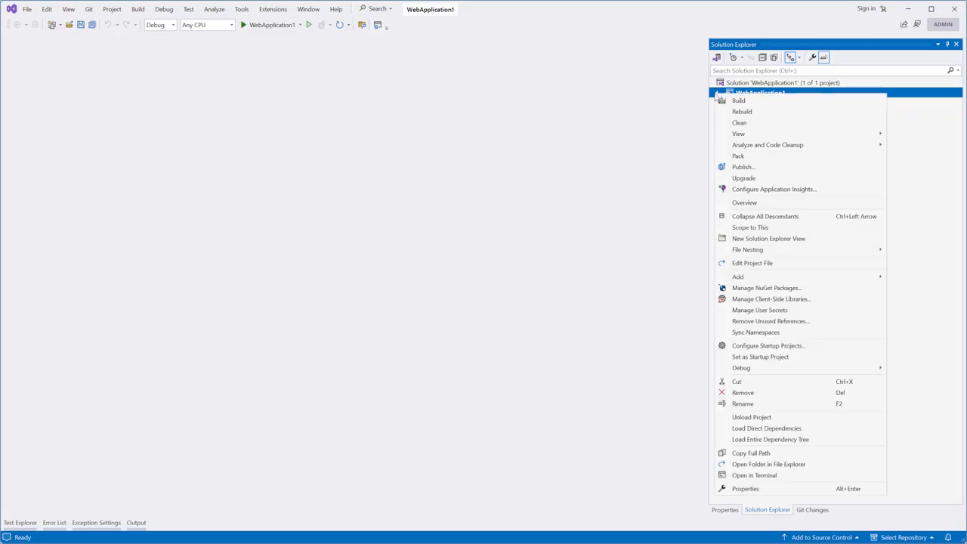
mouse_move(758, 310)
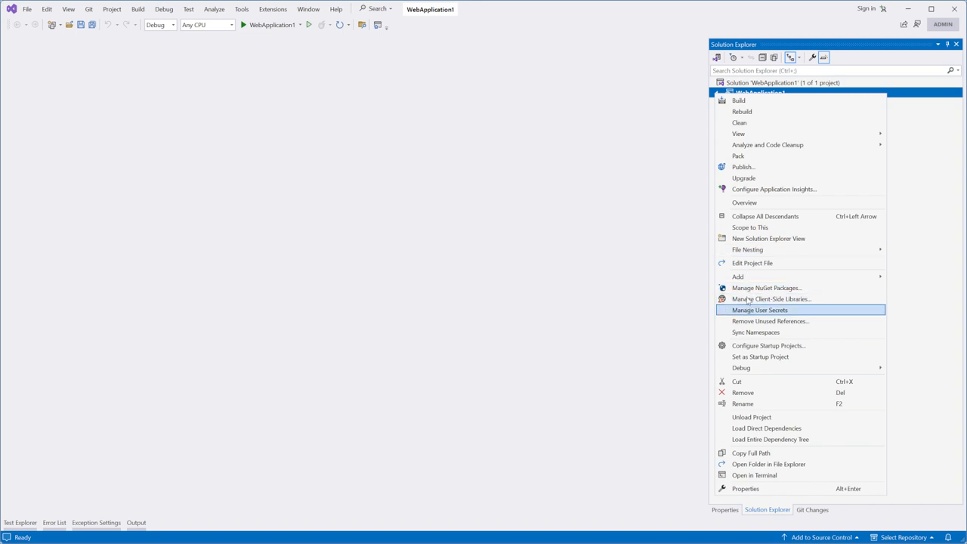
Install Stimulsoft.Reports.Engine.NetCore via NuGet, approving the changes and accepting the license
left_click(764, 287)
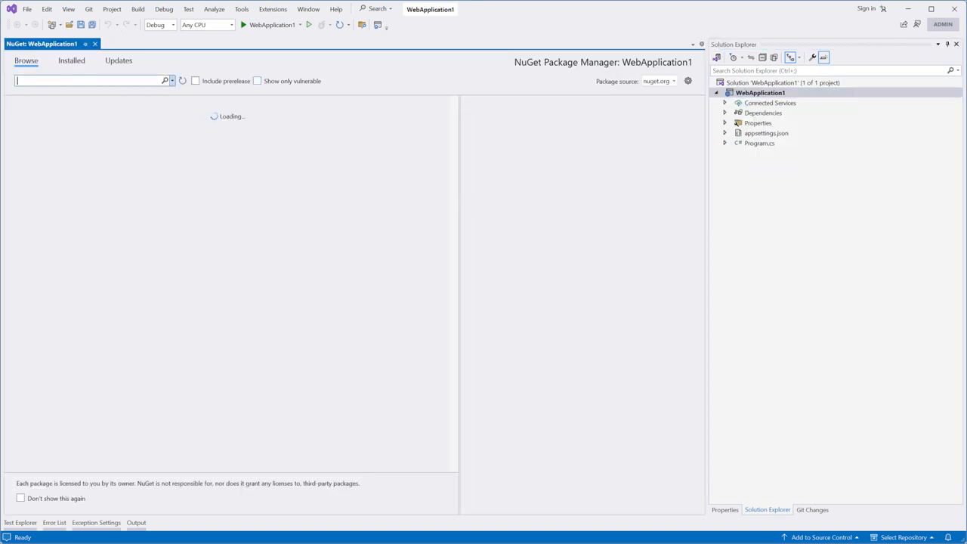
type("Stimulsoft")
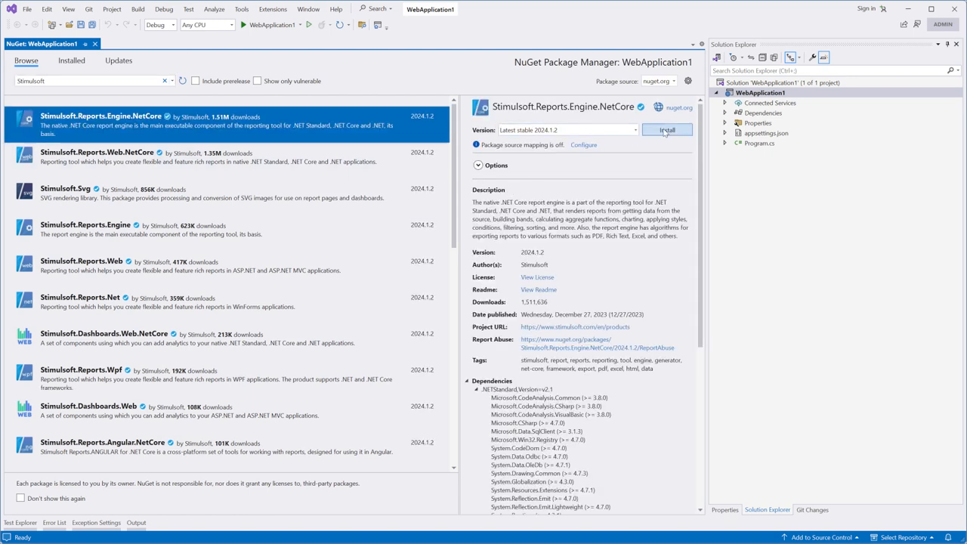
left_click(664, 130)
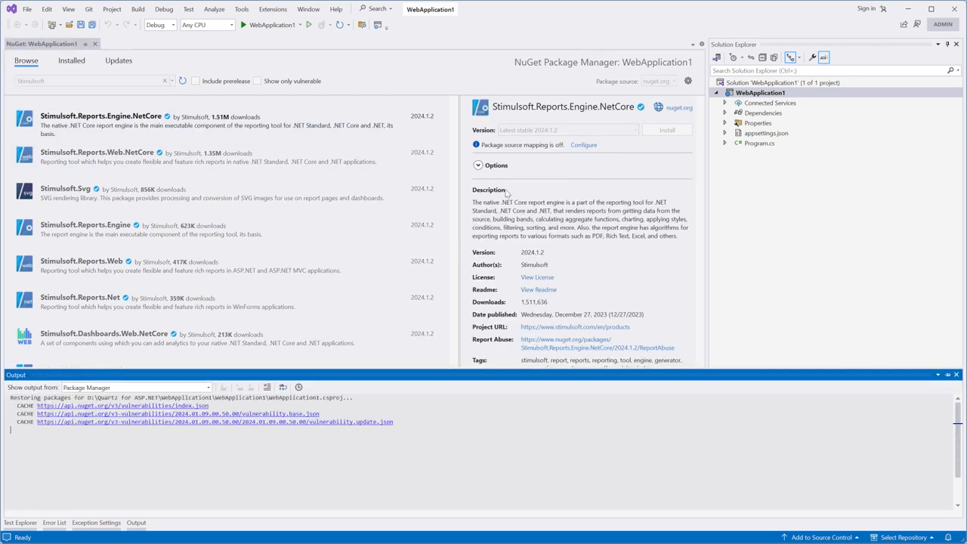
left_click(664, 130)
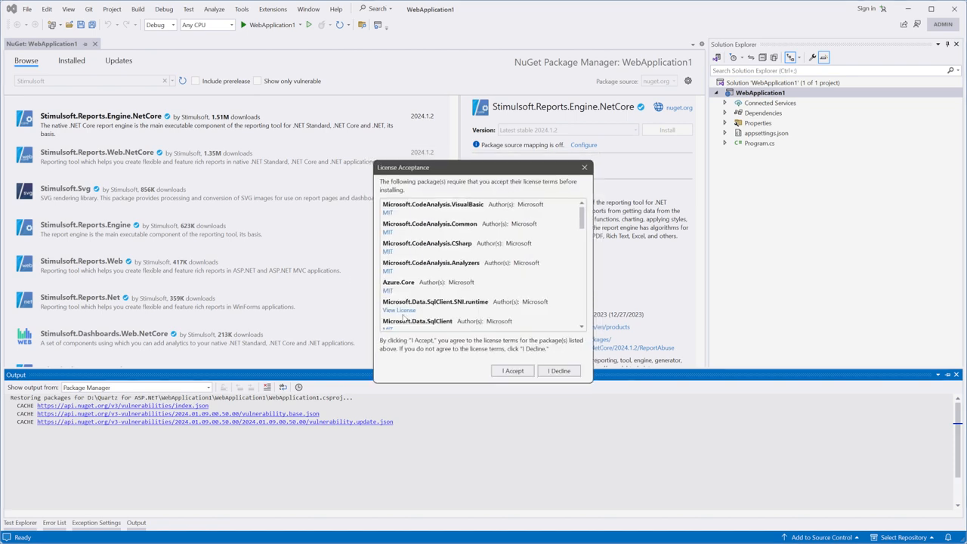
left_click(512, 370)
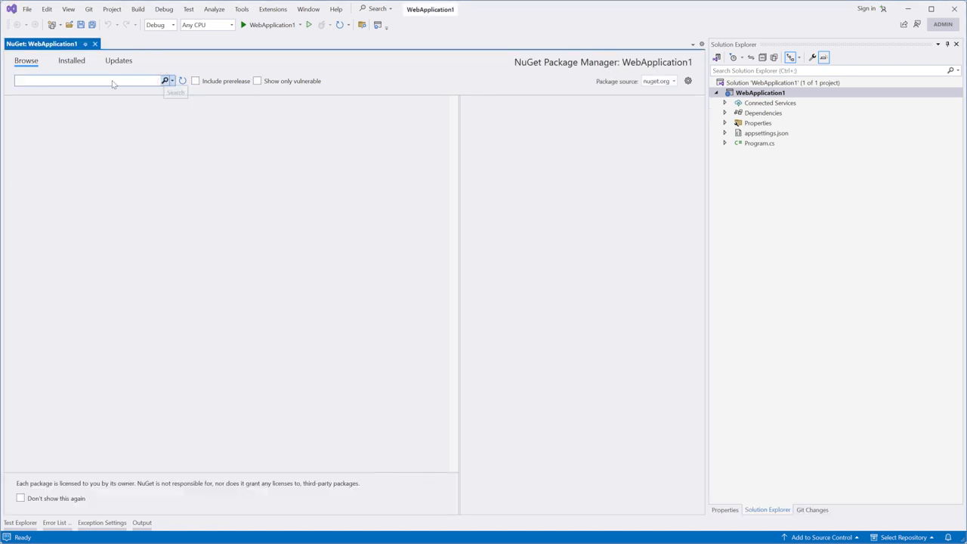
Install the Quartz package via NuGet, approving the changes and accepting the license
type("Quartz")
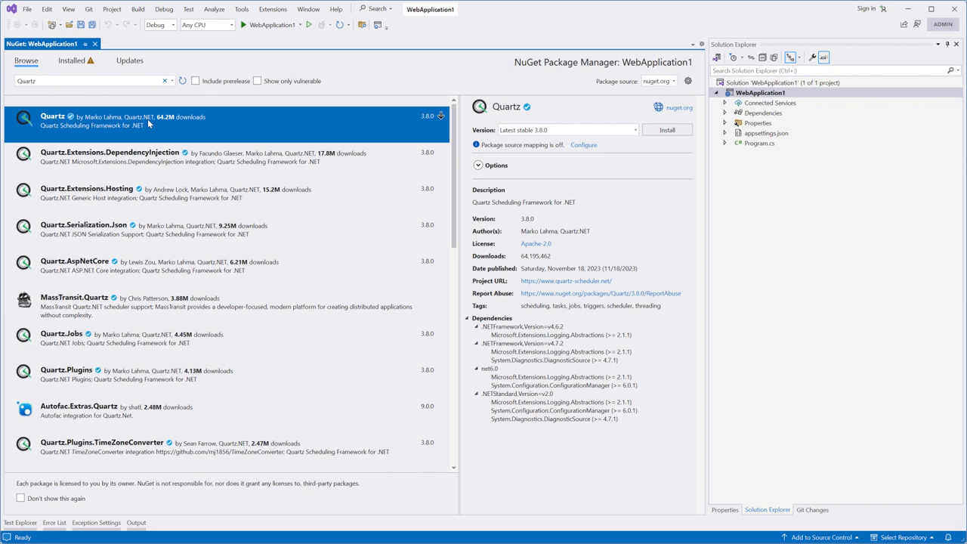
left_click(666, 130)
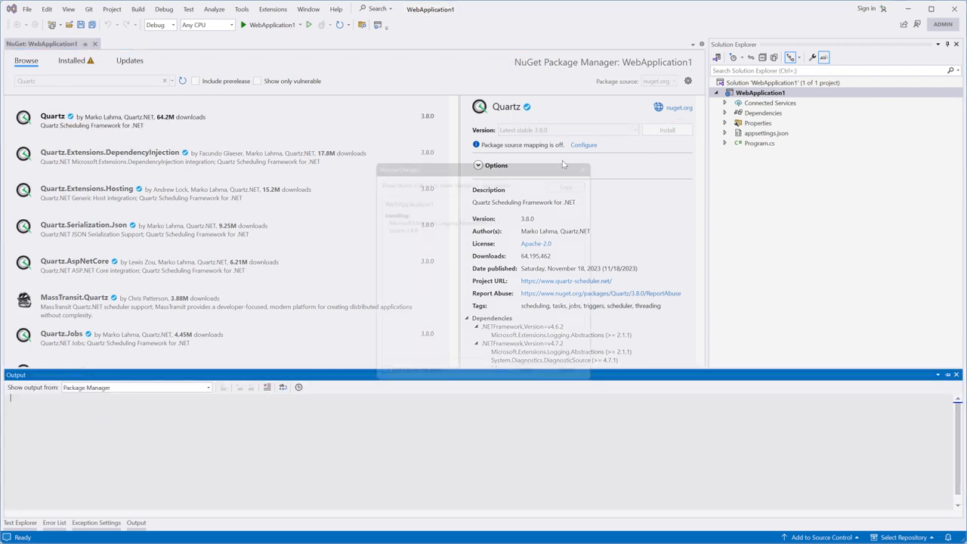
left_click(666, 130)
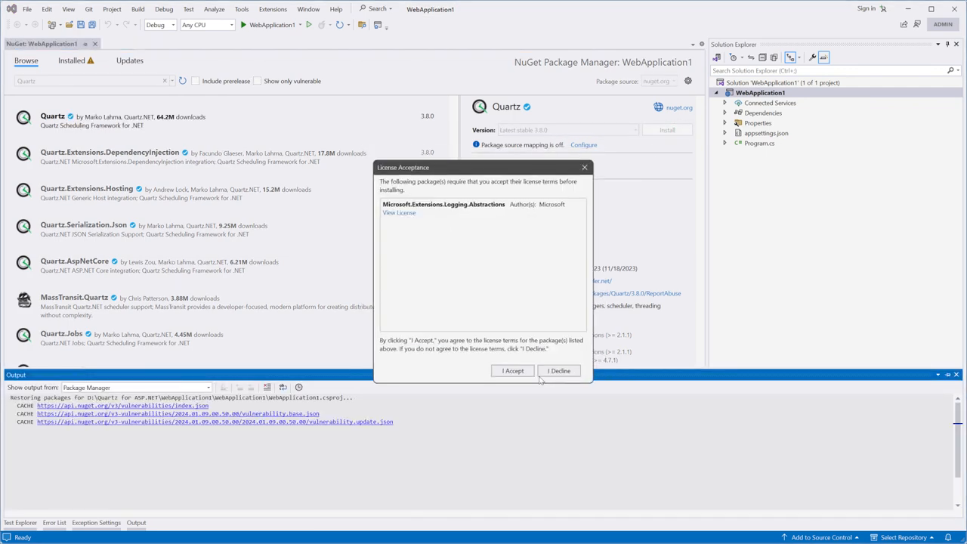
left_click(512, 370)
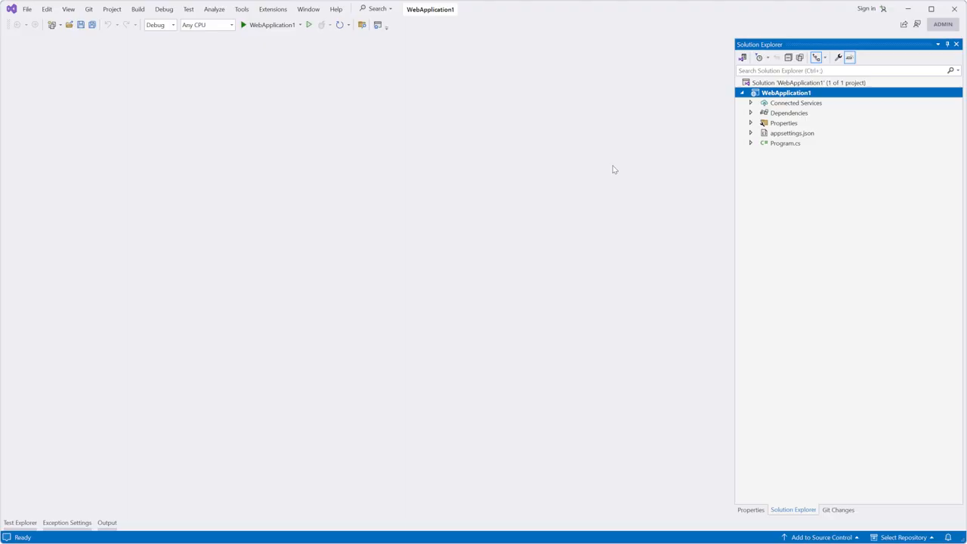
mouse_move(734, 205)
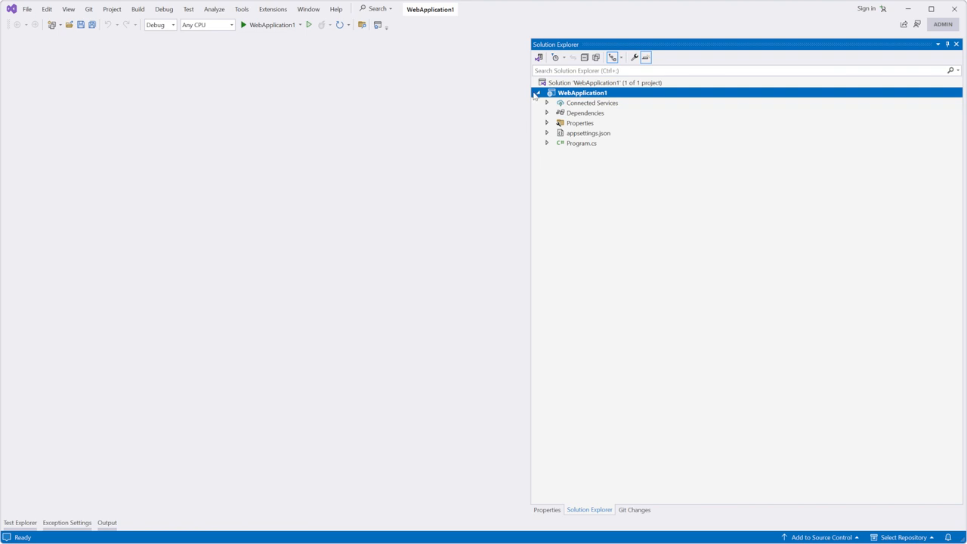
Add Jobs and Reports folders and bring the existing report file into Reports
right_click(582, 92)
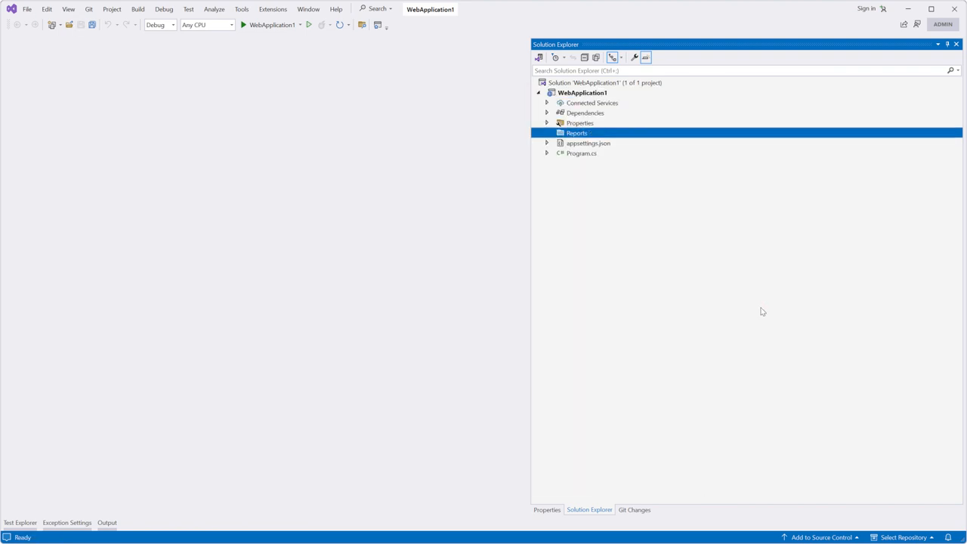
right_click(583, 92)
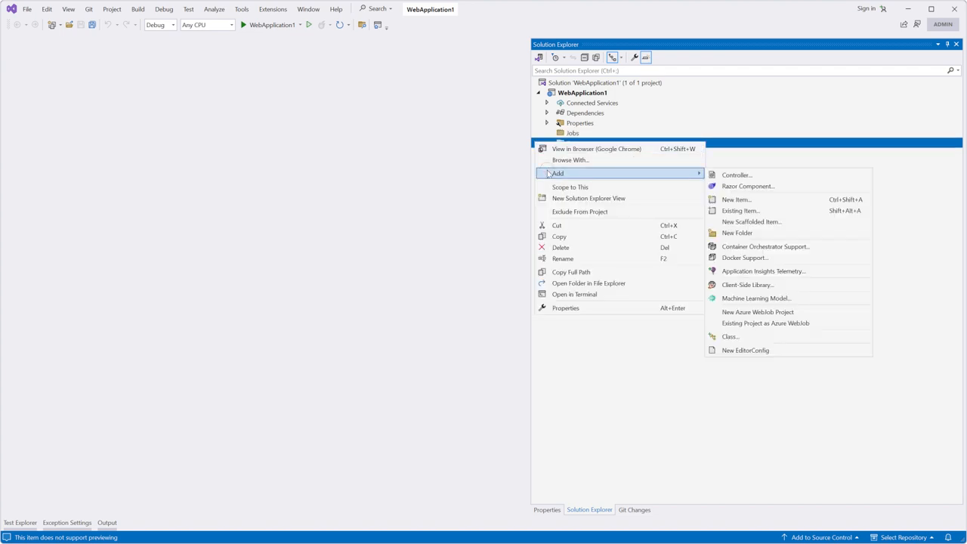
mouse_move(740, 210)
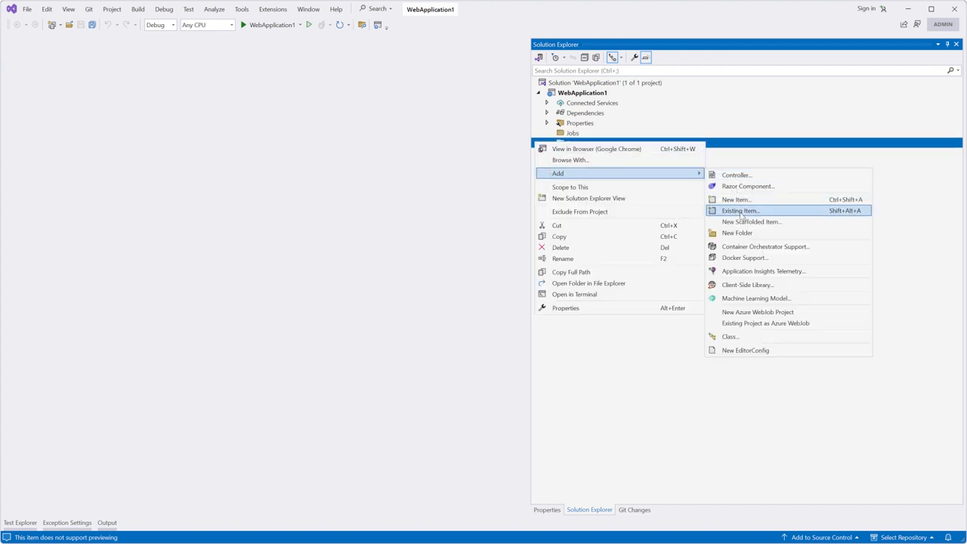
left_click(739, 210)
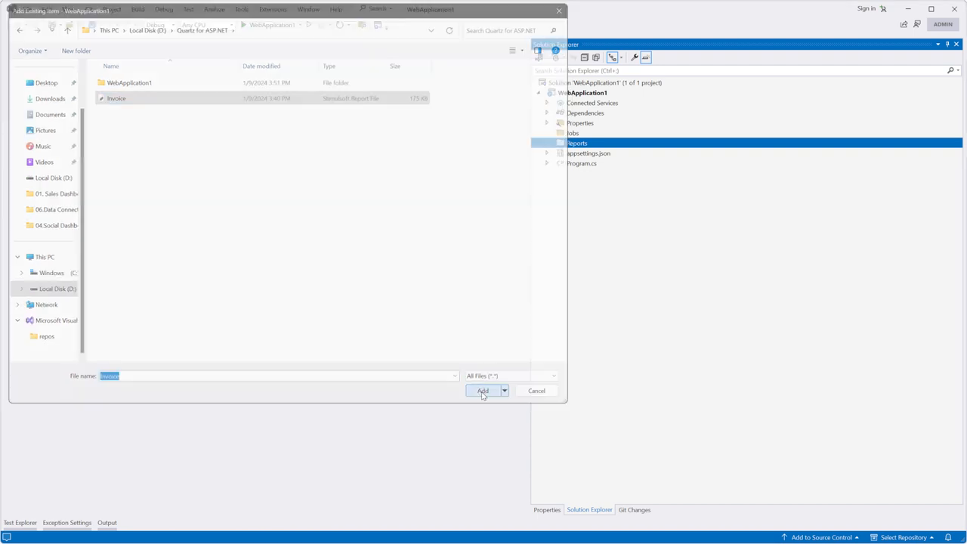
left_click(483, 389)
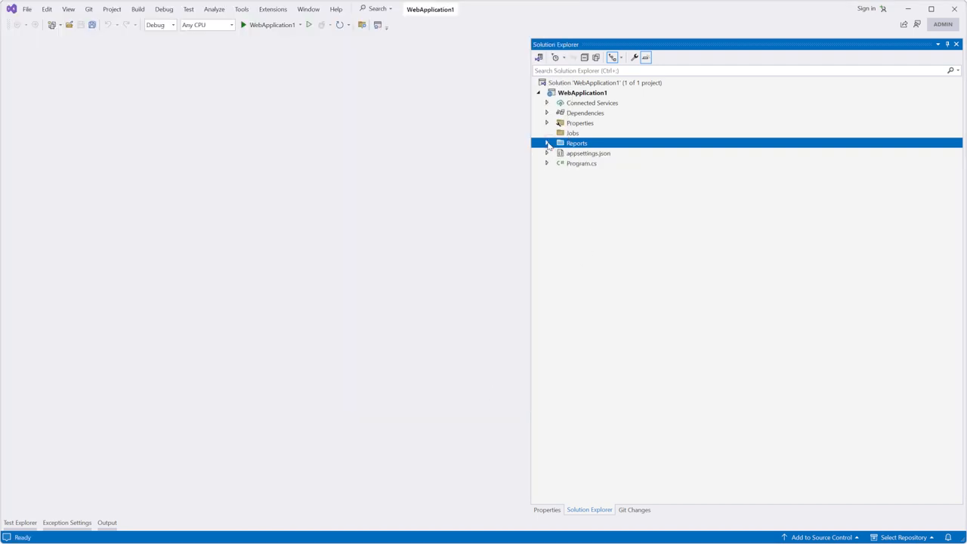
Add a new class file StiJobScheduler.cs to the Jobs folder
right_click(576, 142)
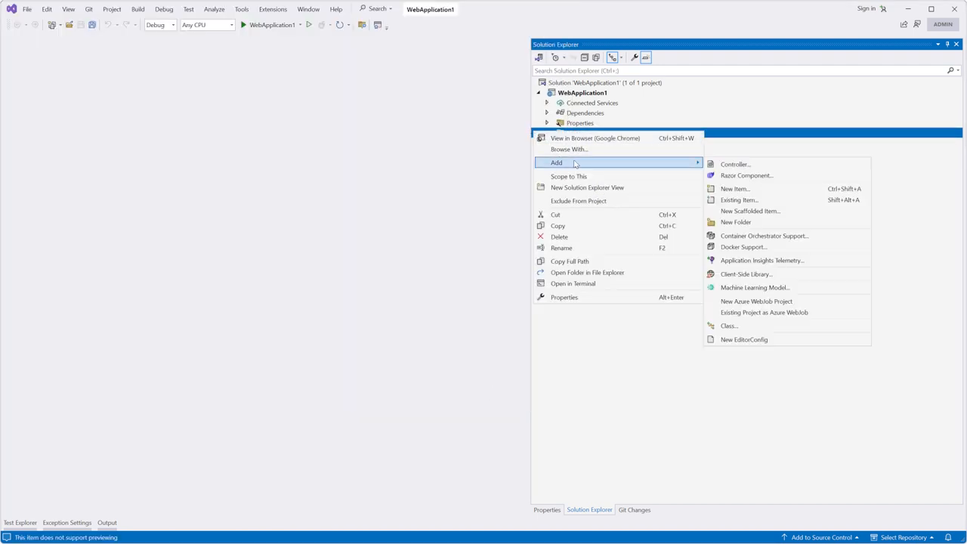
mouse_move(734, 188)
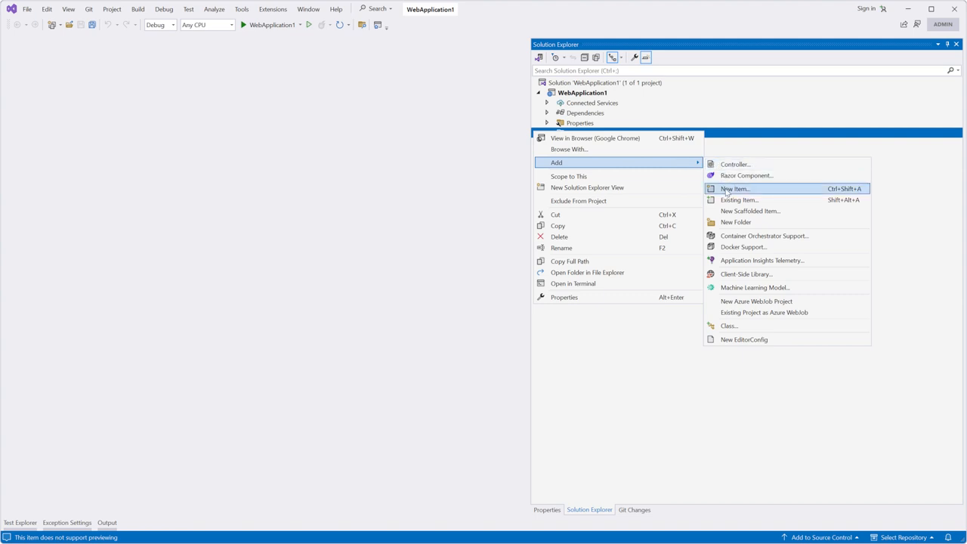
left_click(734, 189)
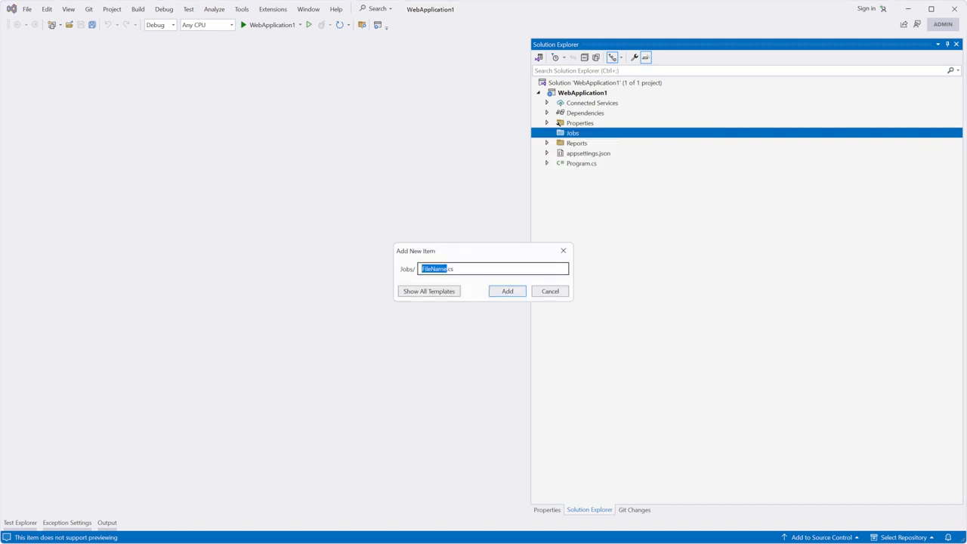
type("StiJobScheduler")
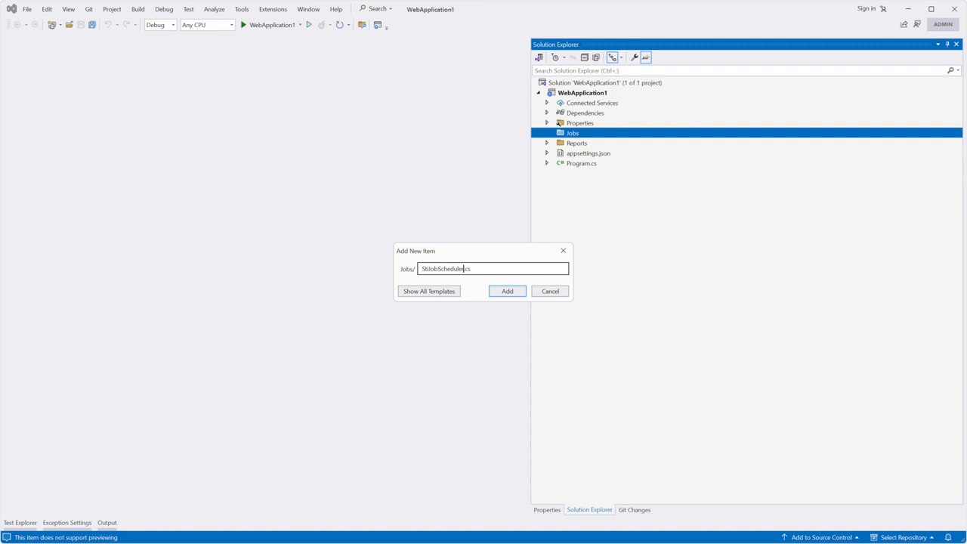
left_click(508, 290)
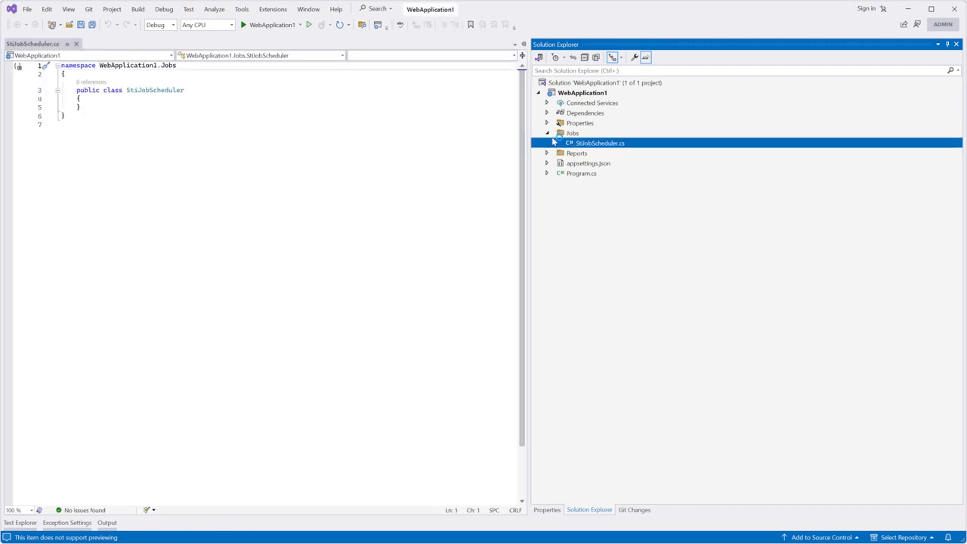
Add a second class file StiReportJob.cs to the Jobs folder
right_click(572, 133)
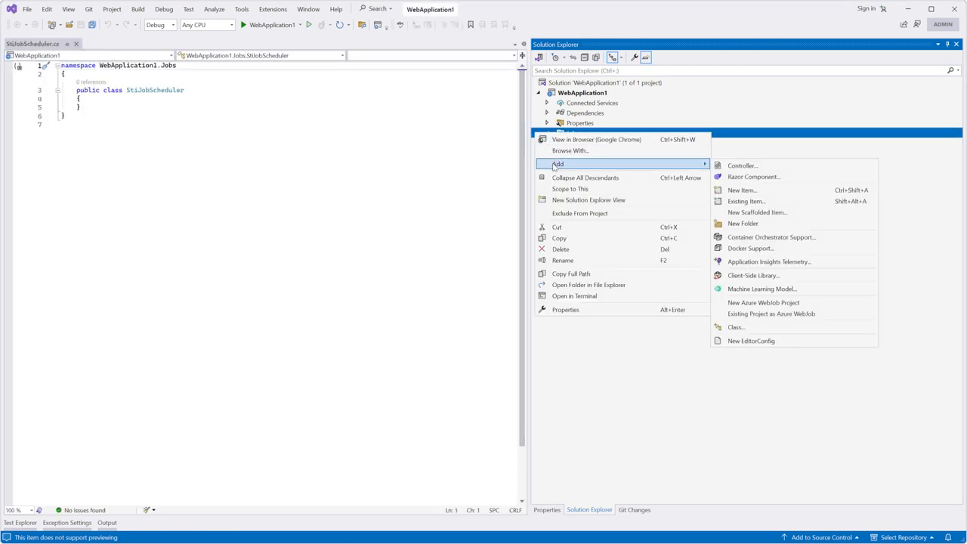
left_click(742, 190)
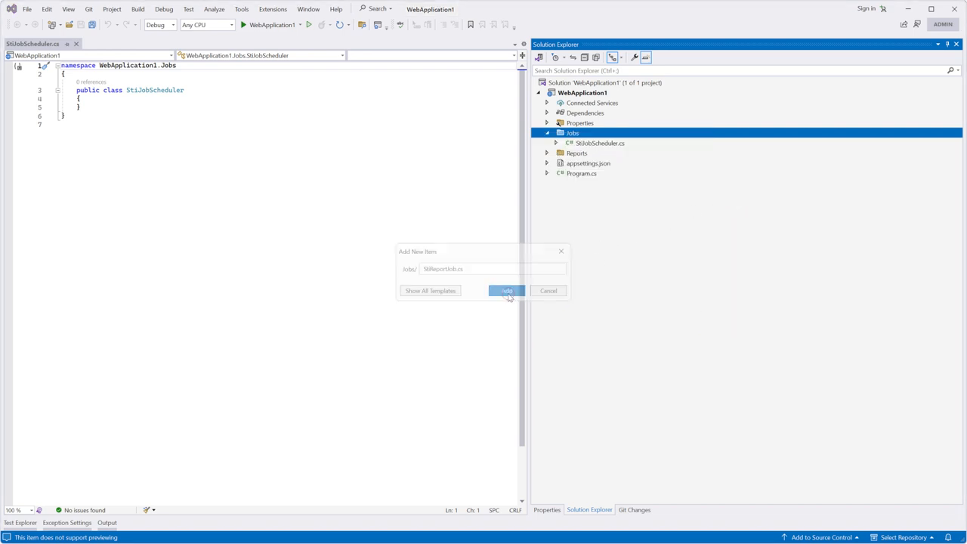
left_click(506, 290)
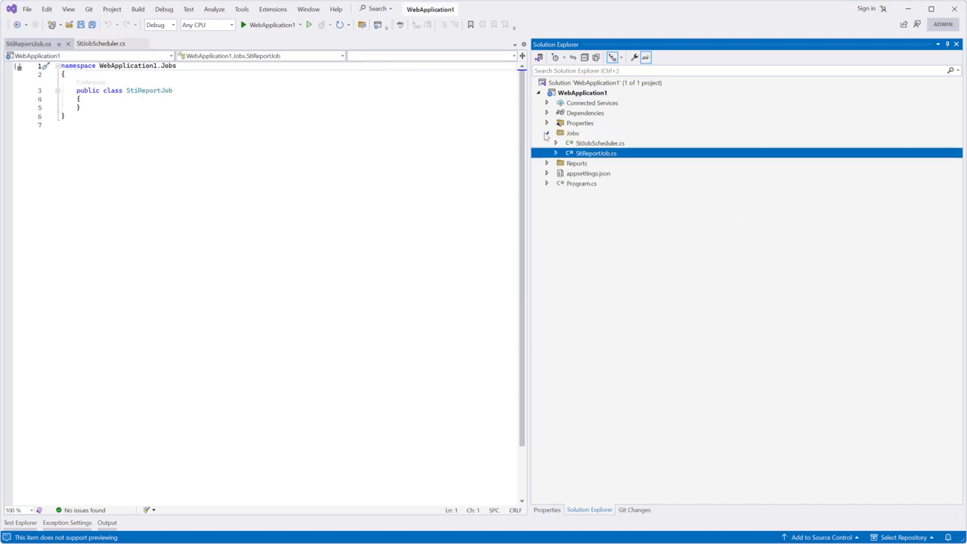
left_click(546, 133)
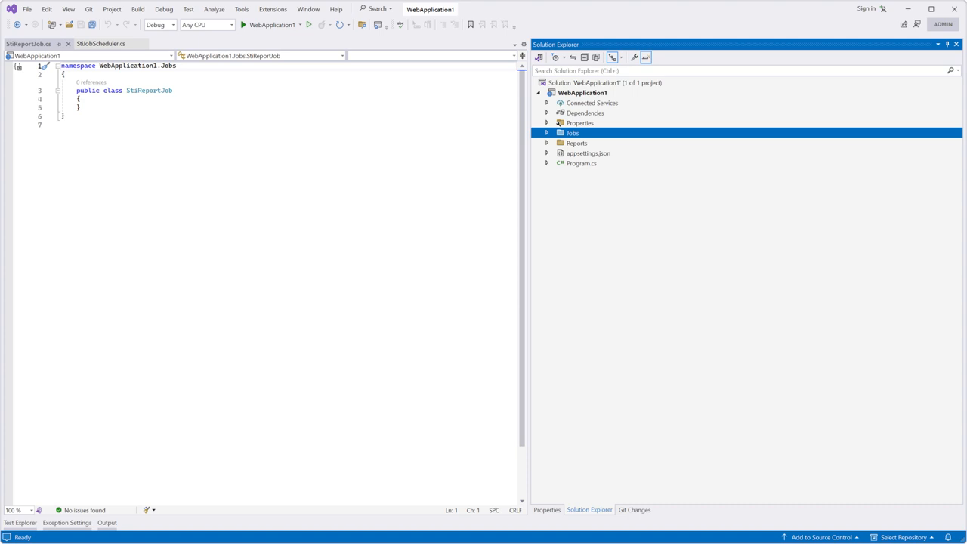
Make StiReportJob implement IJob with 'using Quartz', a constructor, async Execute and CreateReport loading Reports/Invoice.mrt
type(": IJob")
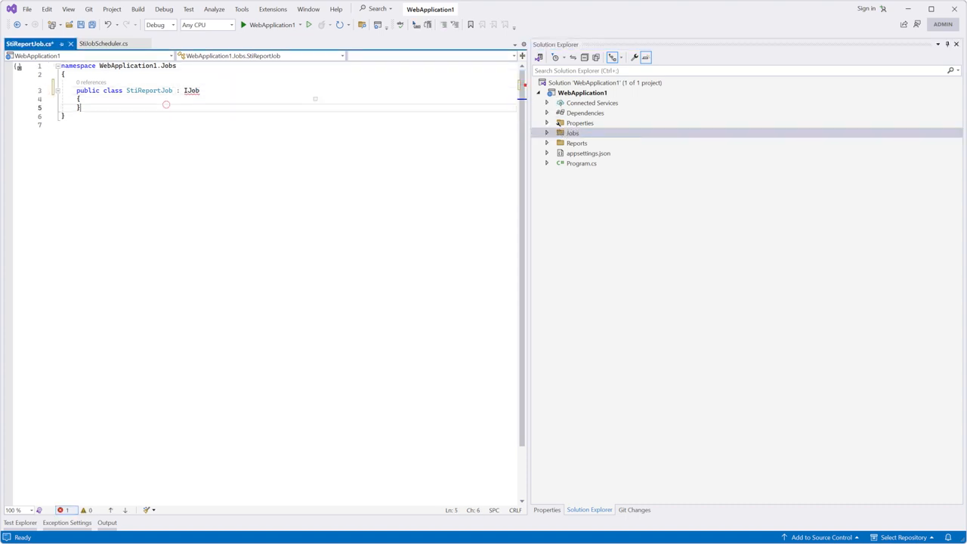
left_click(176, 100)
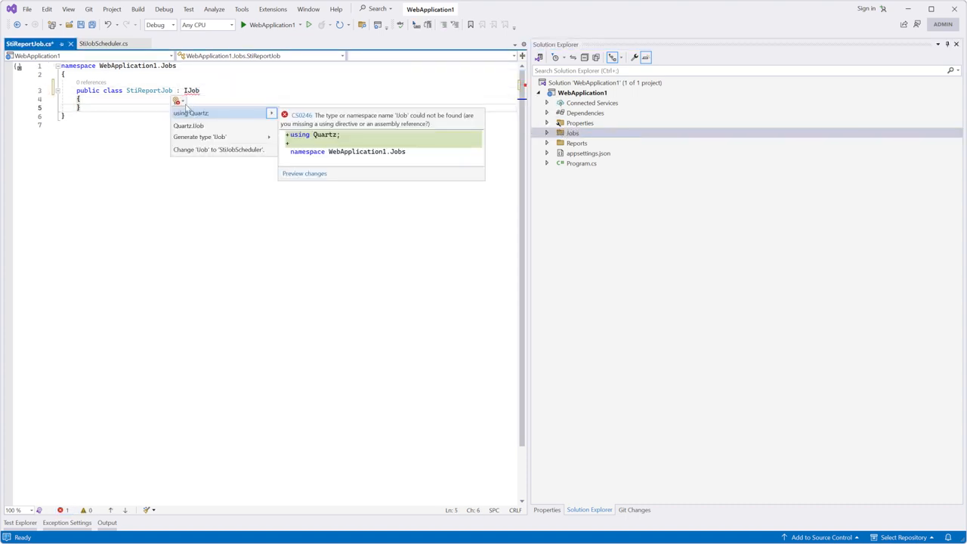
left_click(190, 112)
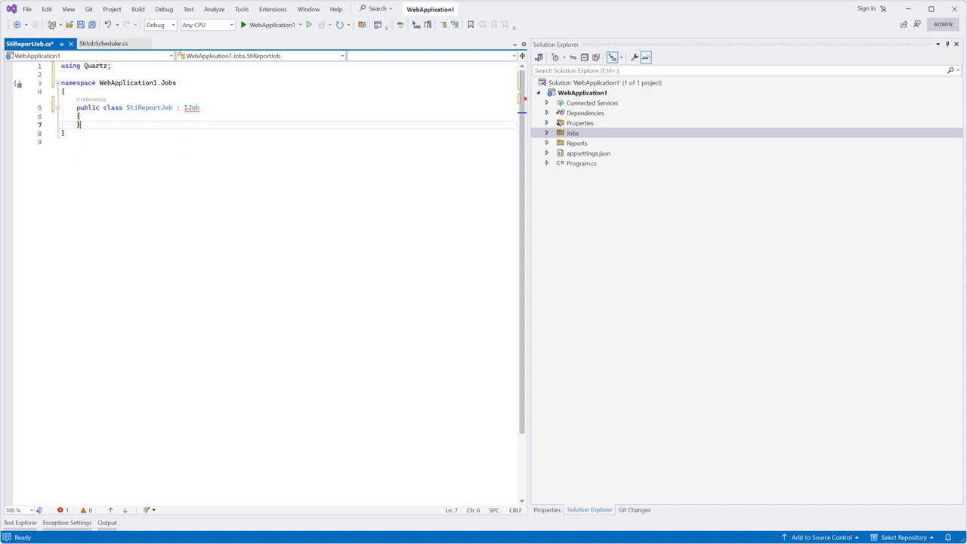
type("public StiReportJob() { }")
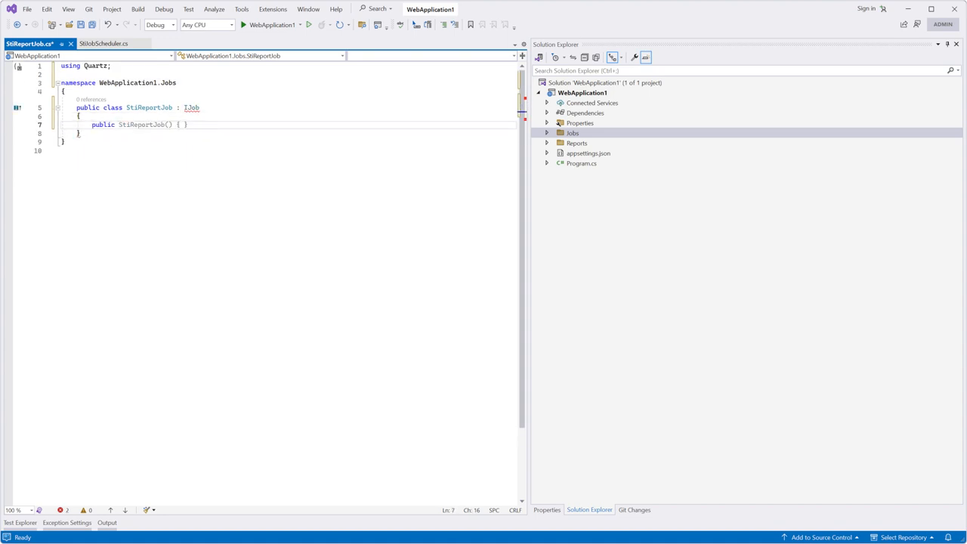
type("public async Task Execute(I")
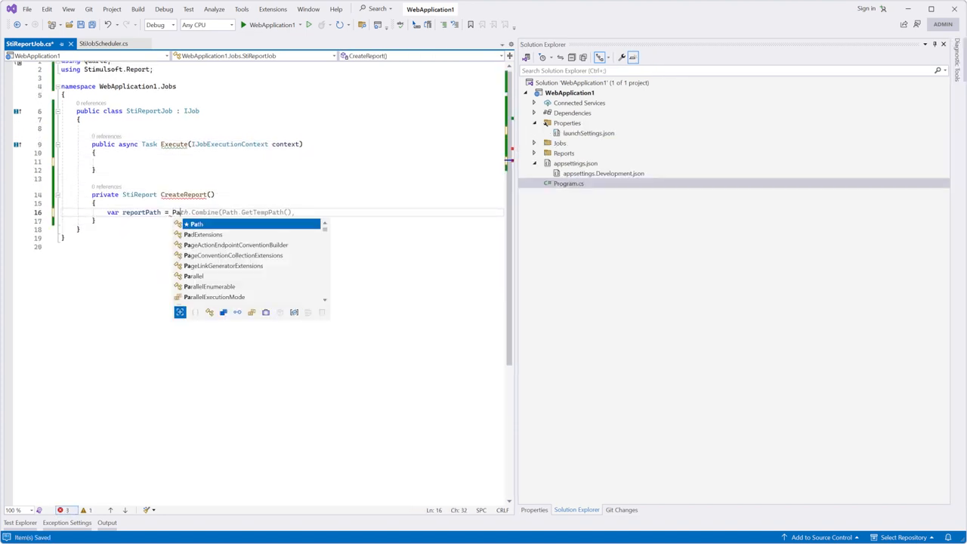
type("th")
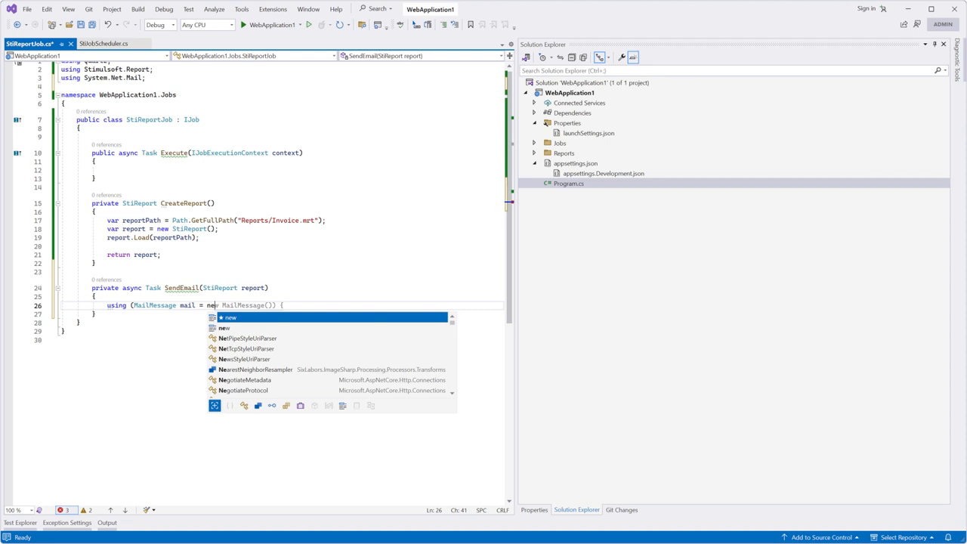
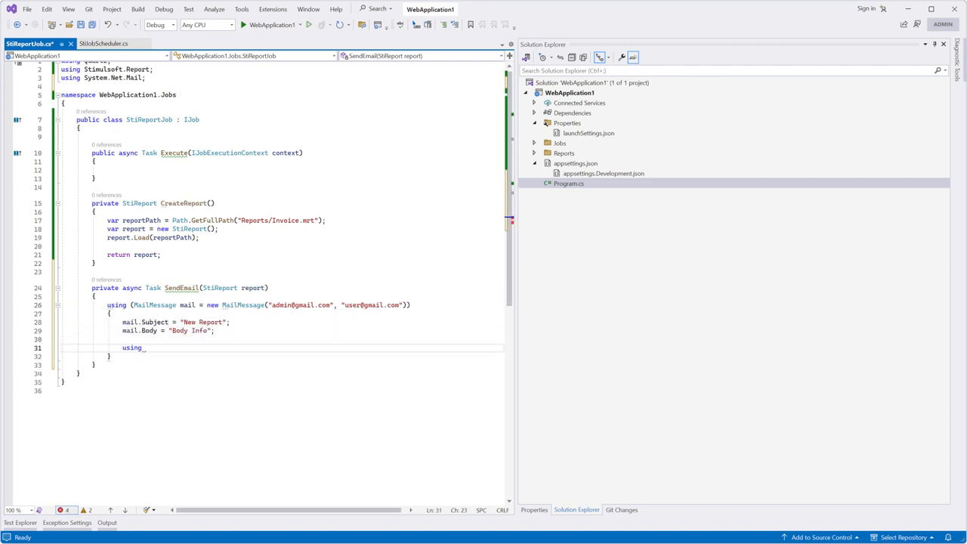
type("var stream = new MemoryStream();")
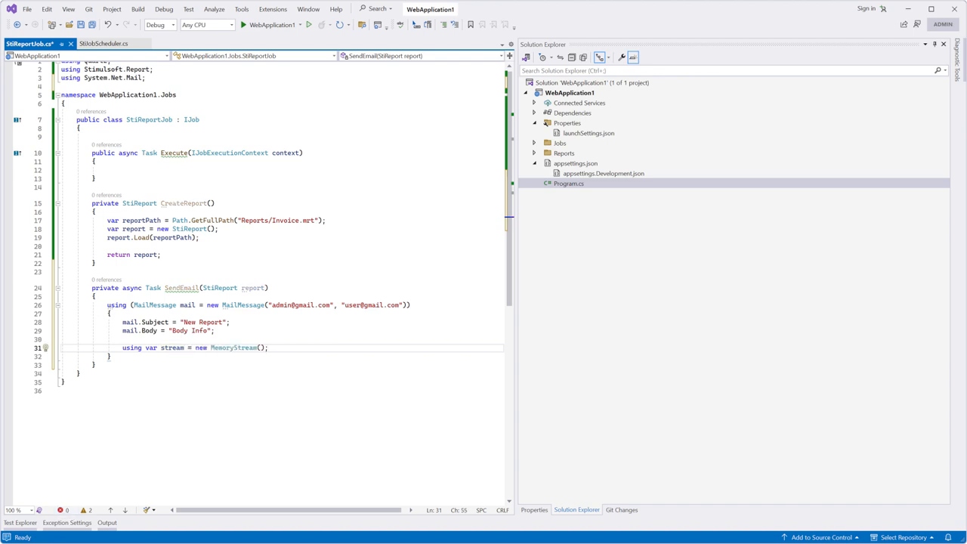
type("report.ExportDocument(StiExportFormat.Pdf, stream);")
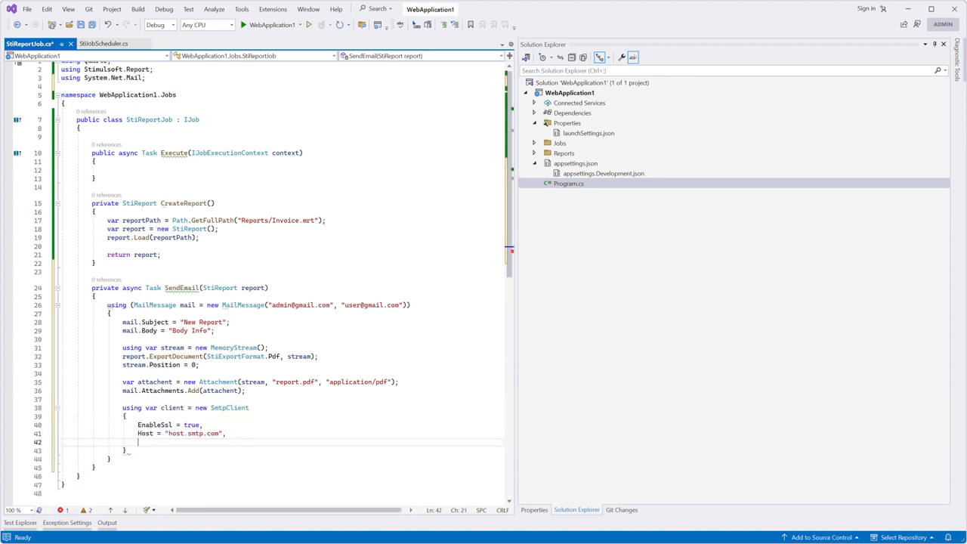
Configure the SmtpClient with port 25 and a NetworkCredential, then await SendMailAsync(mail)
type("Port = 25,")
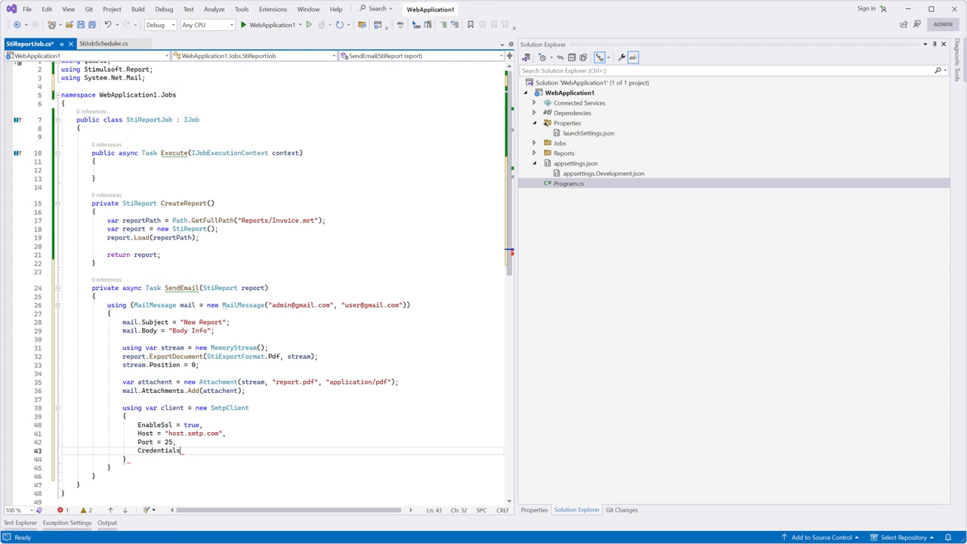
type("=")
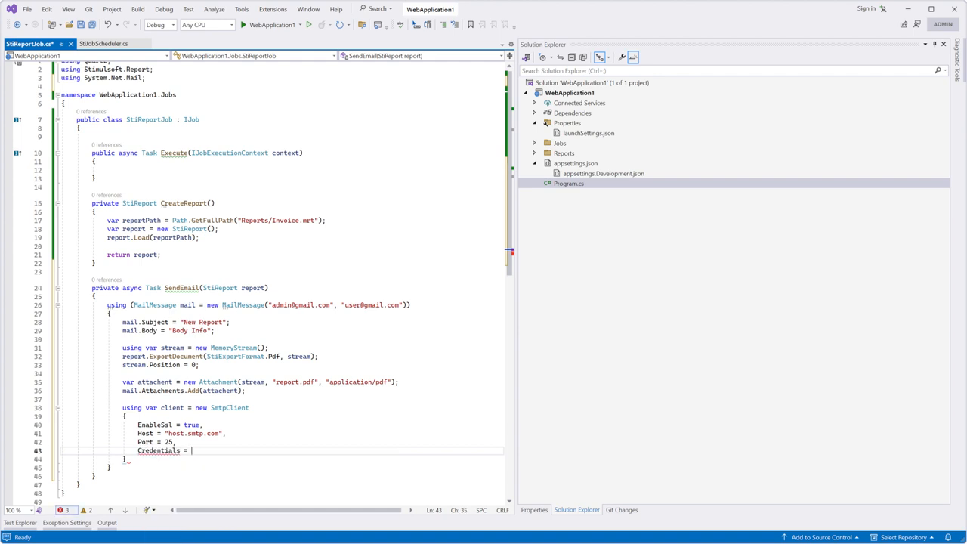
type("new NetworkCredential(\"user\", \"password")
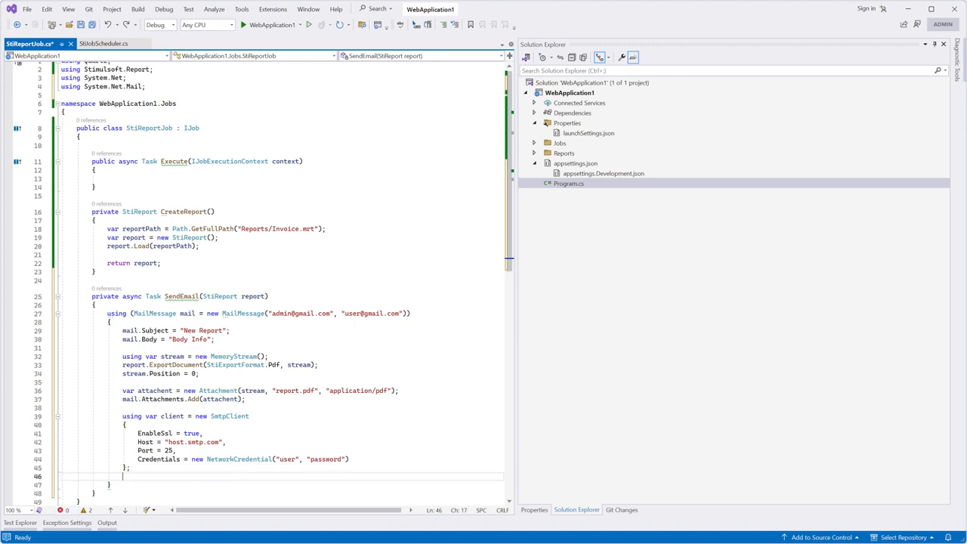
type("await client")
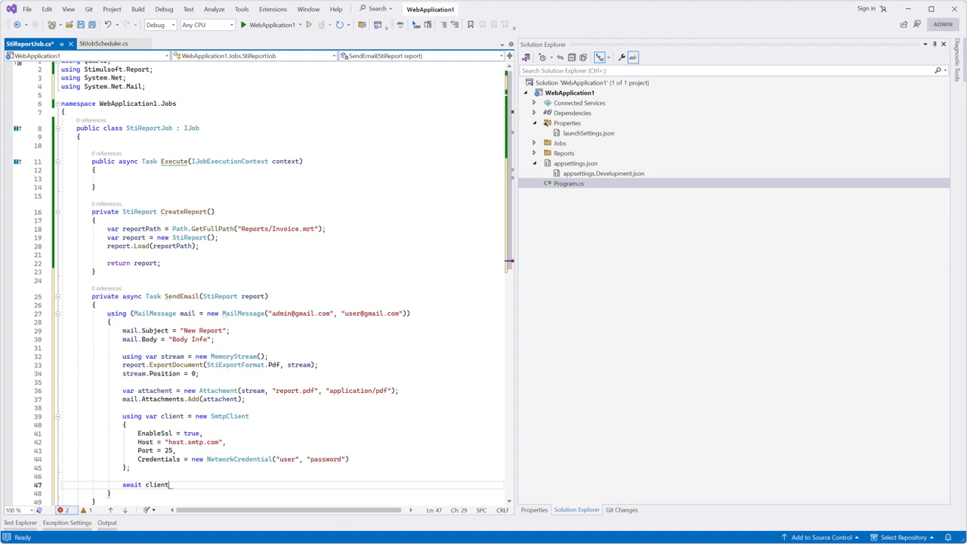
type(".SendMailAsync(mail);")
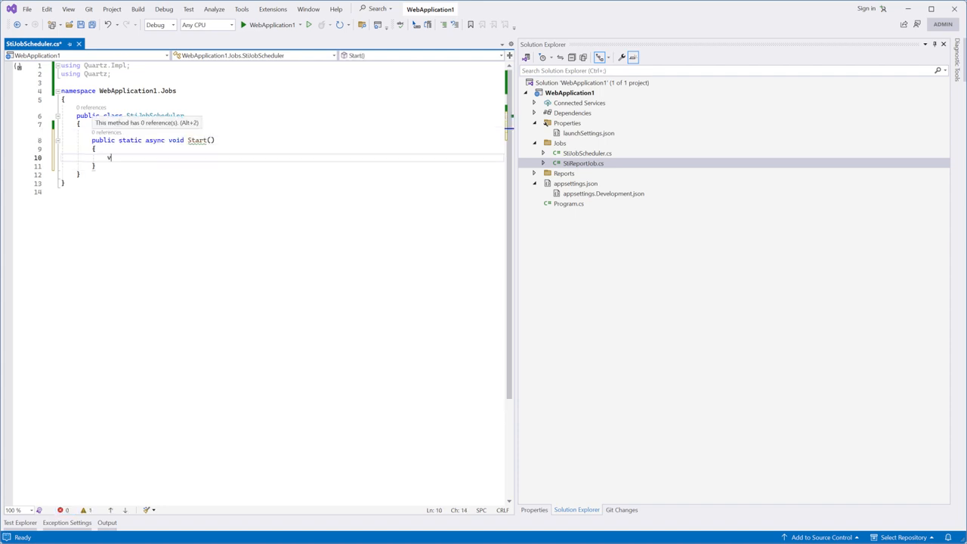
In Start, get the default scheduler, start it and build a StiReportJob job with JobBuilder
type("var scheduler = await StdSchedulerFactory.")
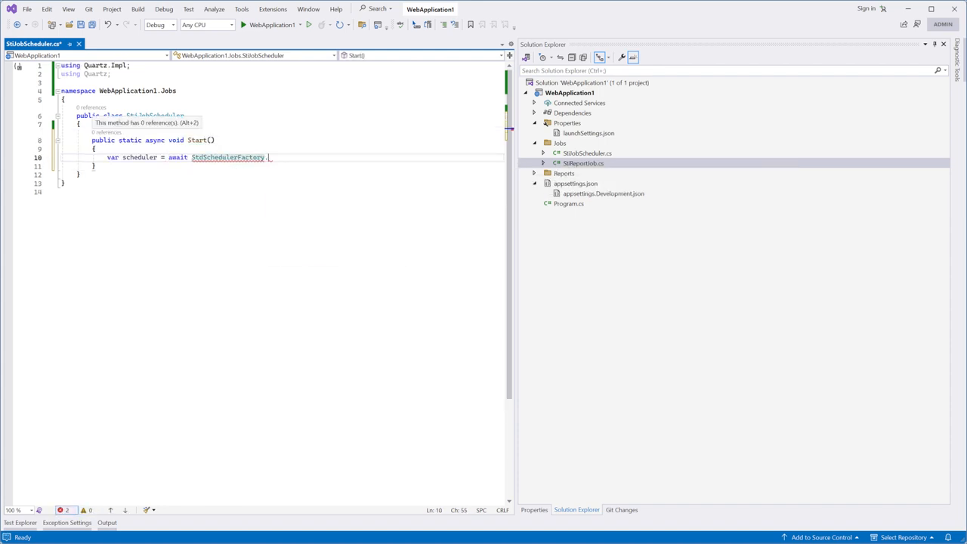
type("GetDefaultScheduler();")
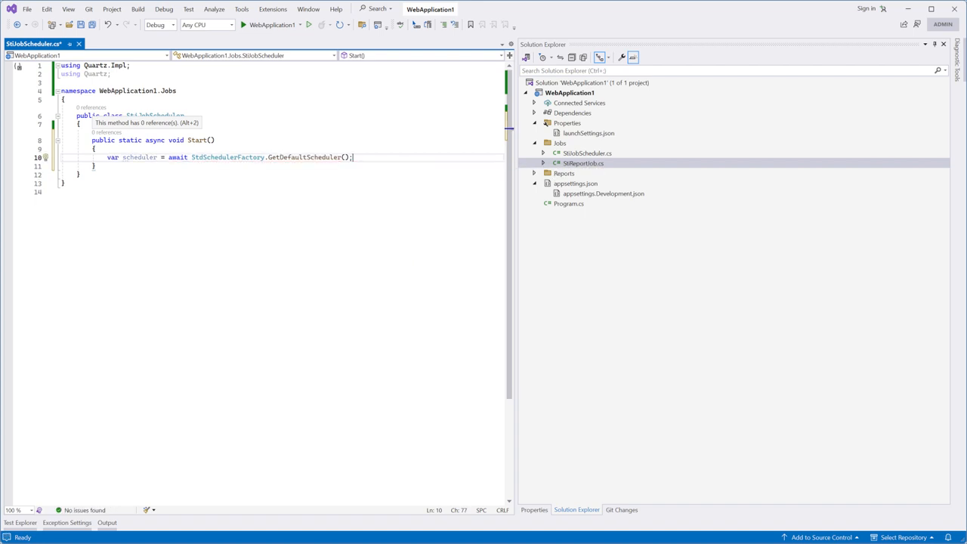
type("await scheduler.Start();")
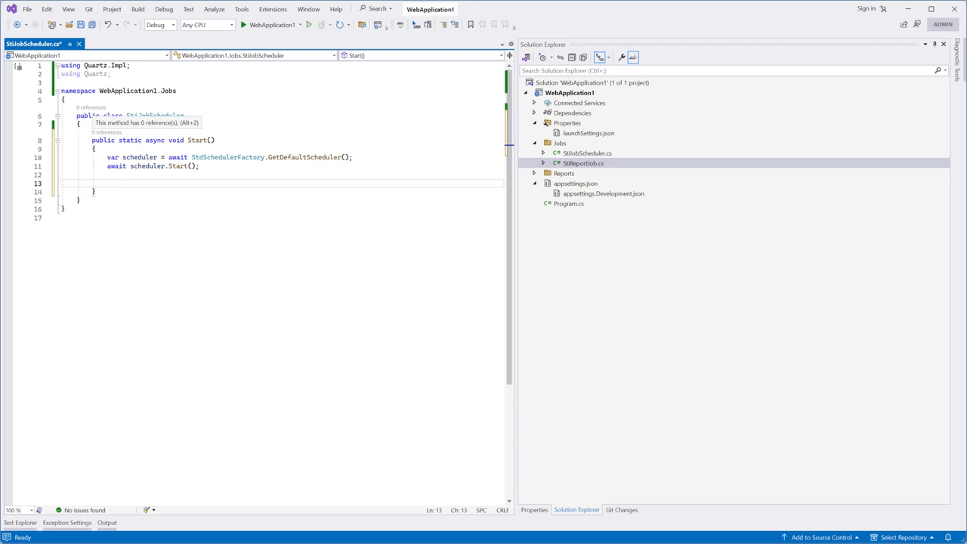
type("var job = JobBuilder.Create()")
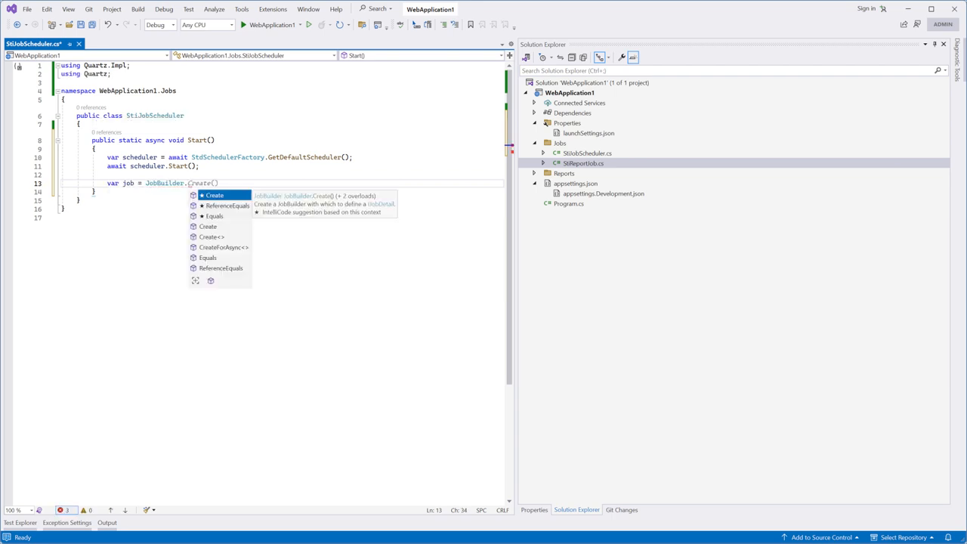
type("Create<Sti")
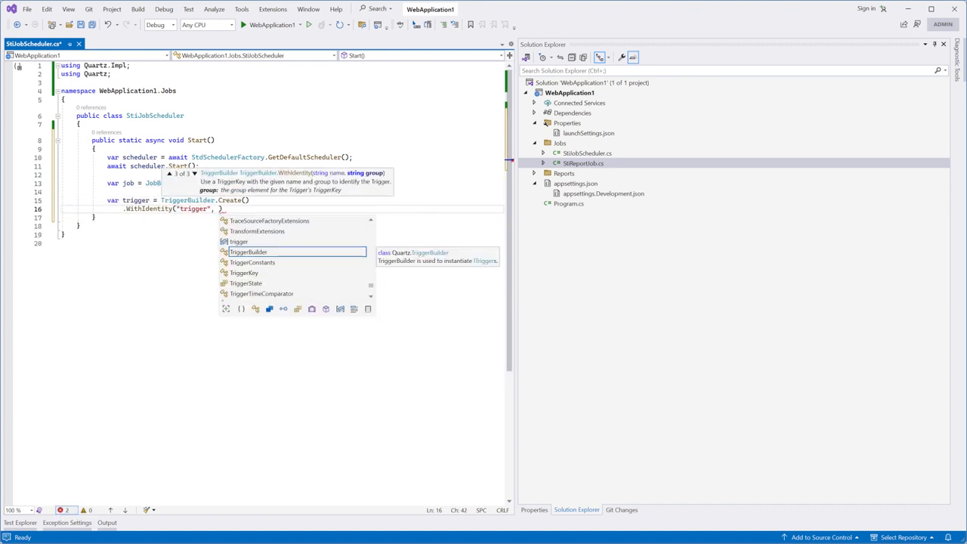
Build a trigger with a 10:00 cron schedule and schedule the job with it
type(".WithCronSchedule($\"0 0")
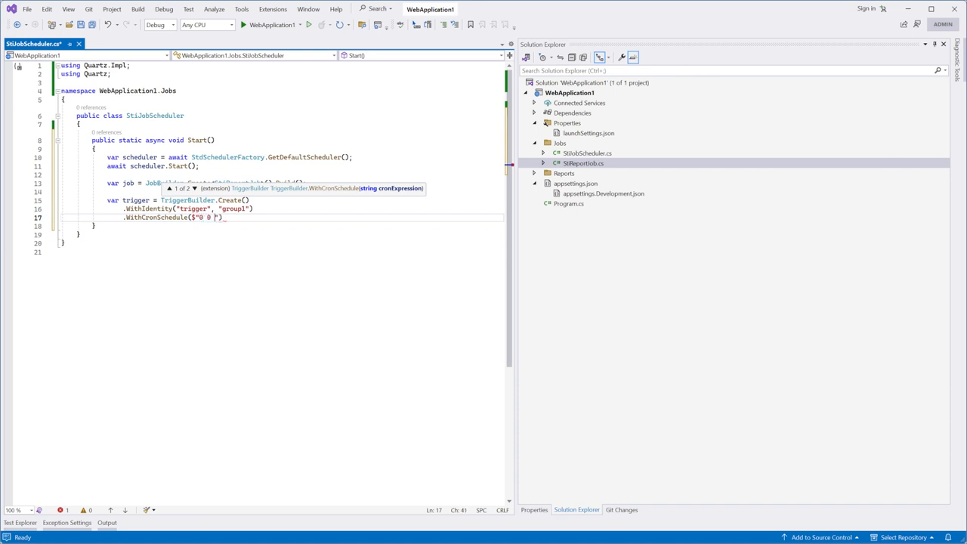
type("10 ? * *")
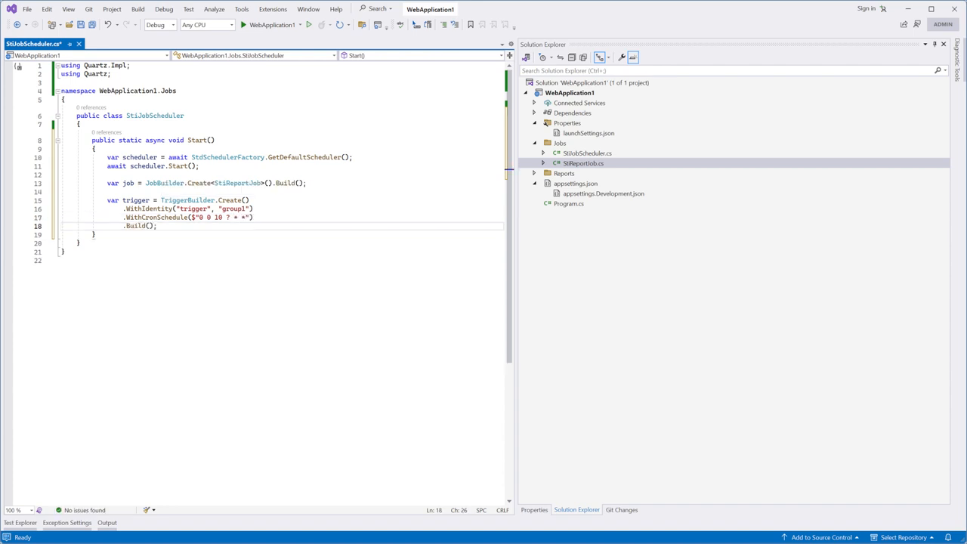
type("await scheduler.Start();")
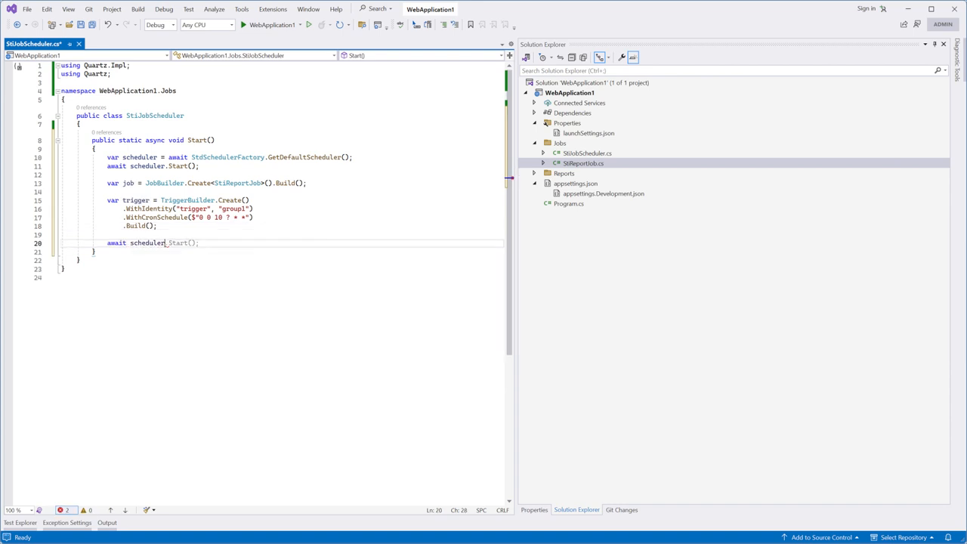
type("S")
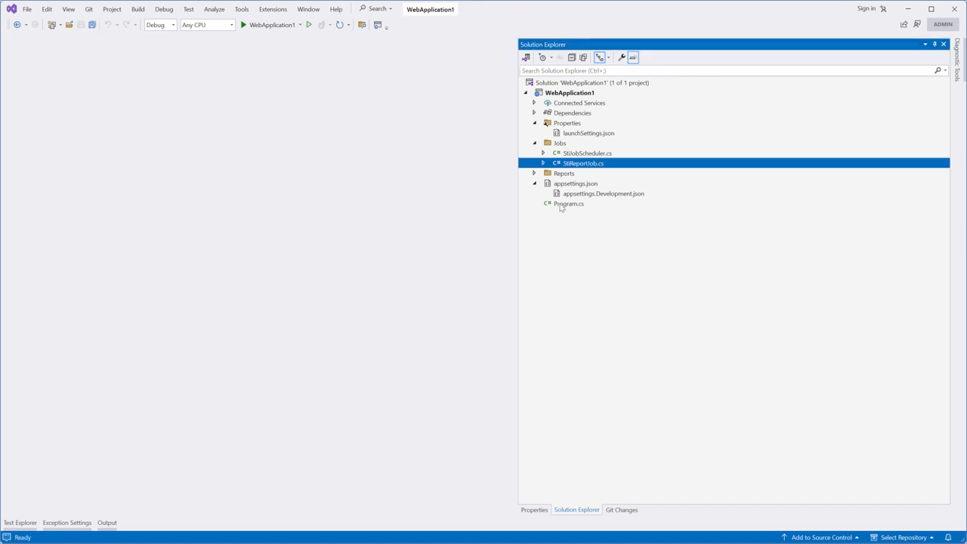
Call StiJobScheduler.Start() in Program.cs after CreateBuilder and save the file
double_click(568, 202)
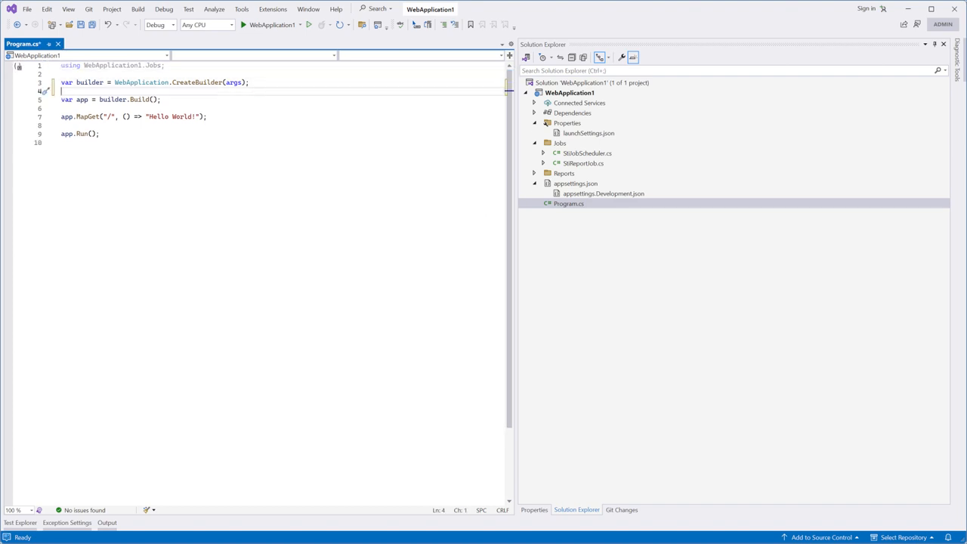
type("StiJobScheduler.Start();")
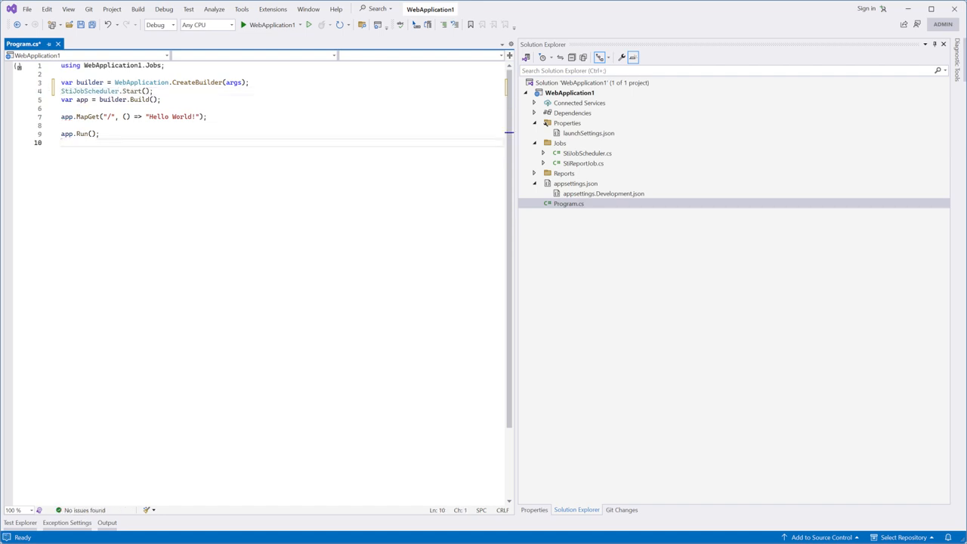
key("ctrl+s")
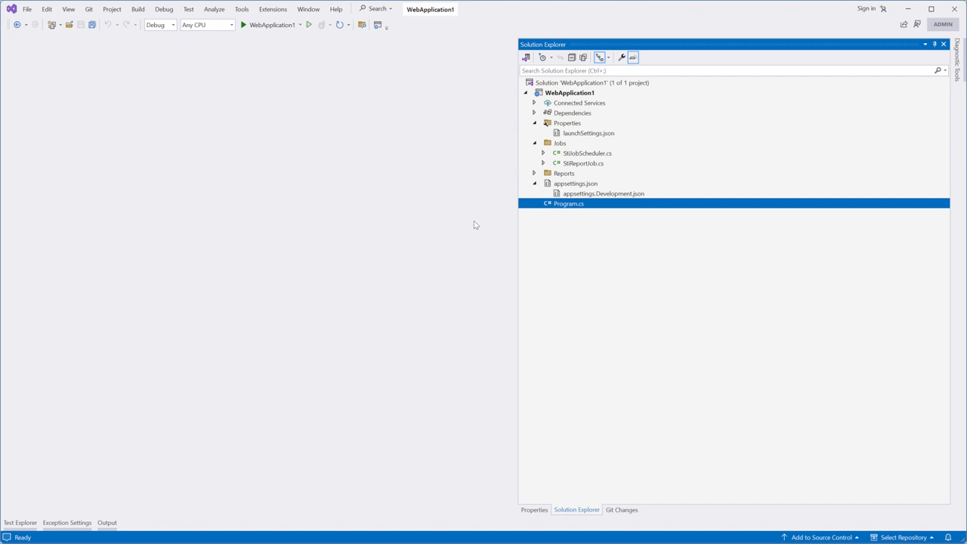
mouse_move(580, 160)
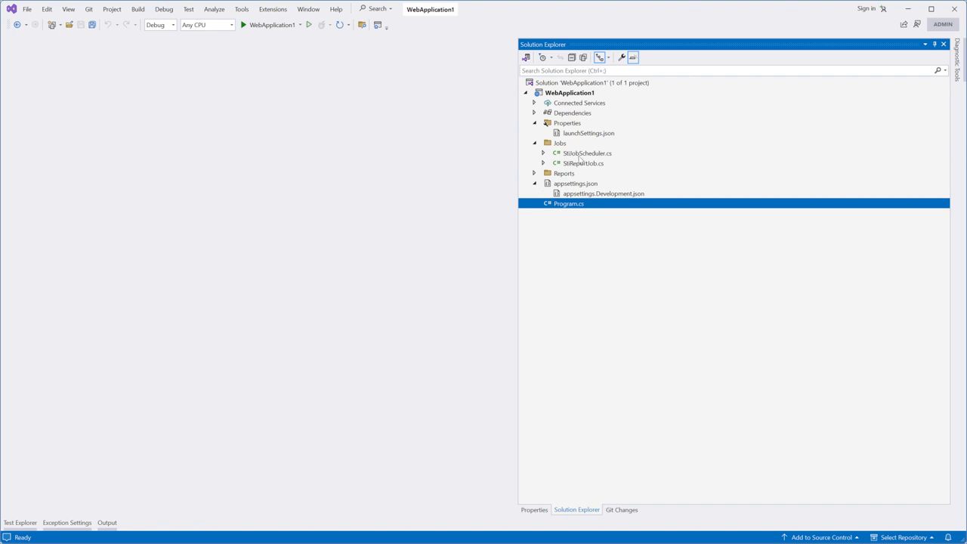
Change the cron expression to "0/5 * * ? * *" and run the app under the debugger
double_click(586, 153)
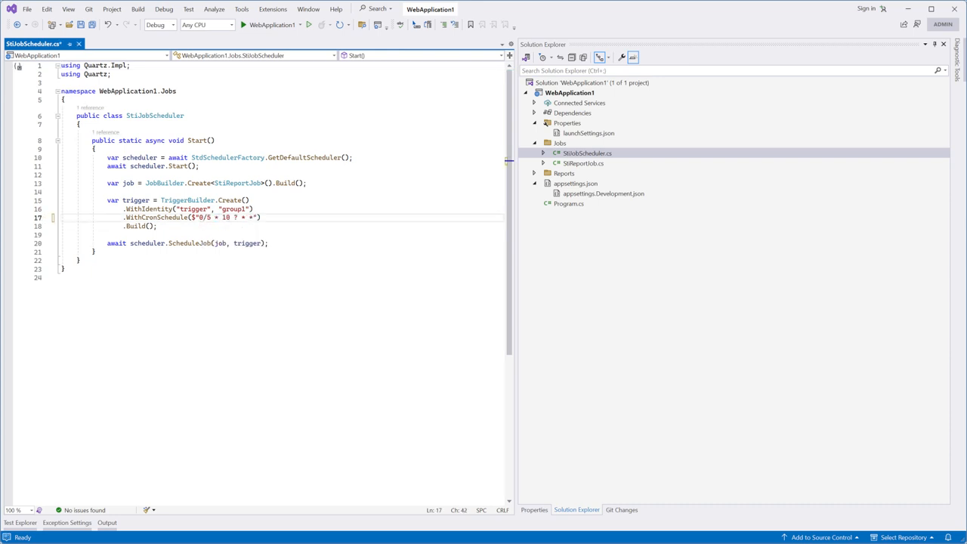
type("*")
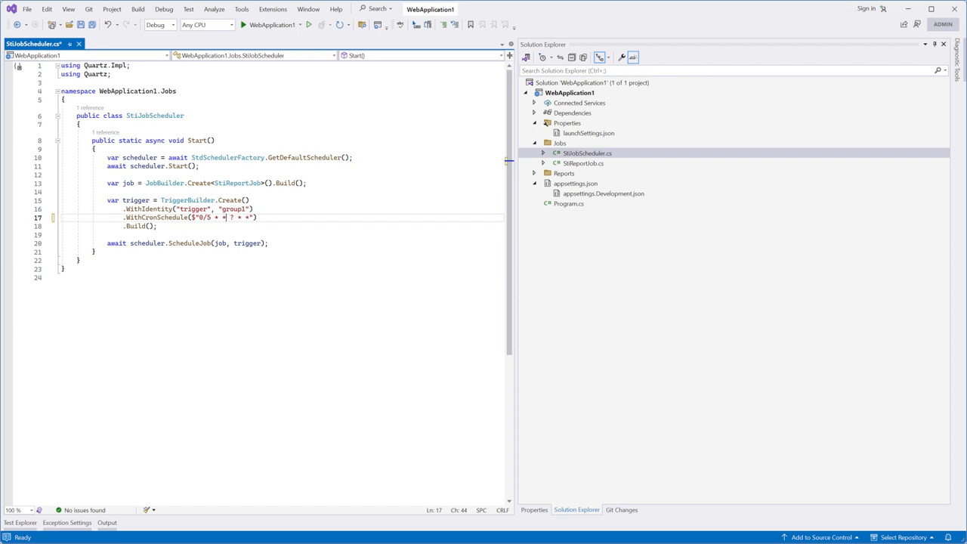
left_click(81, 24)
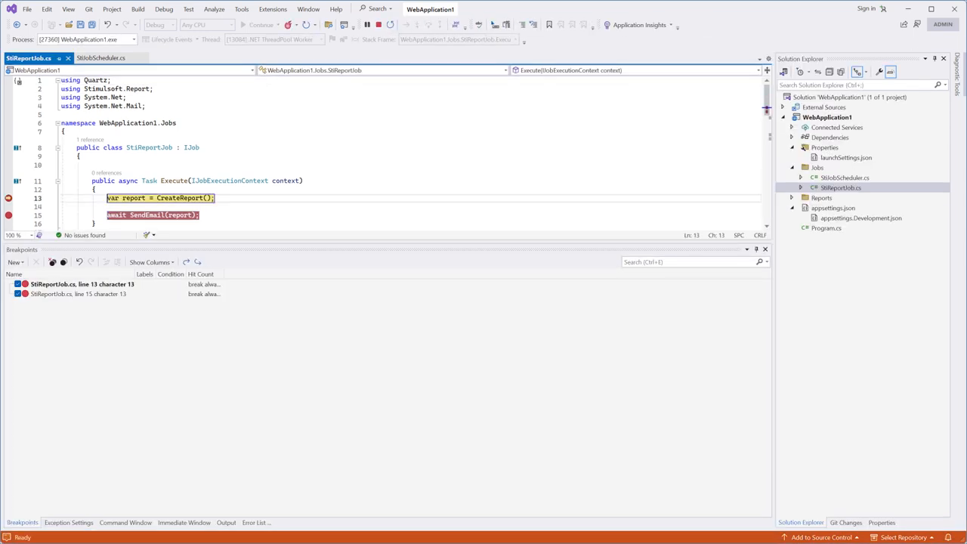
Continue past the report-creation and email-sending breakpoints in StiReportJob.Execute, then stop debugging WebApplication1
left_click(256, 24)
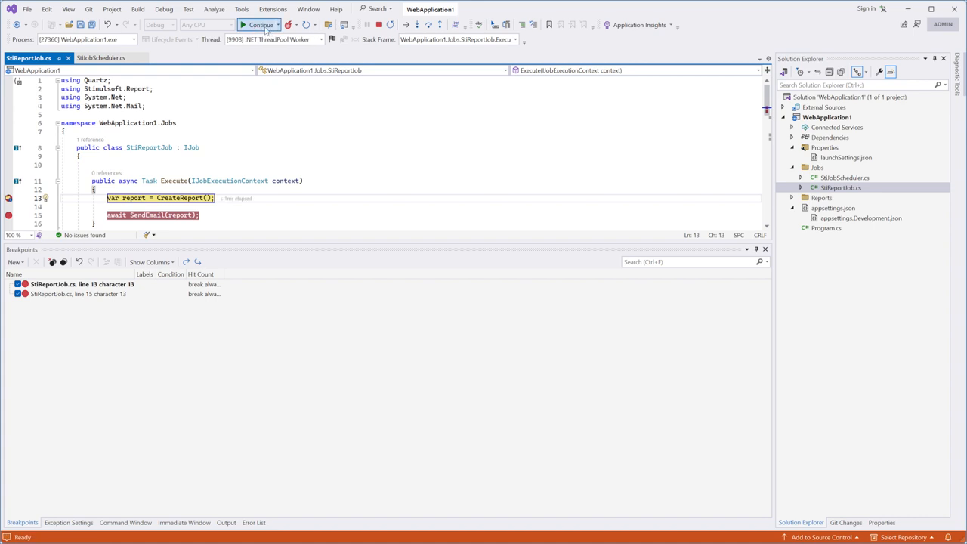
left_click(260, 25)
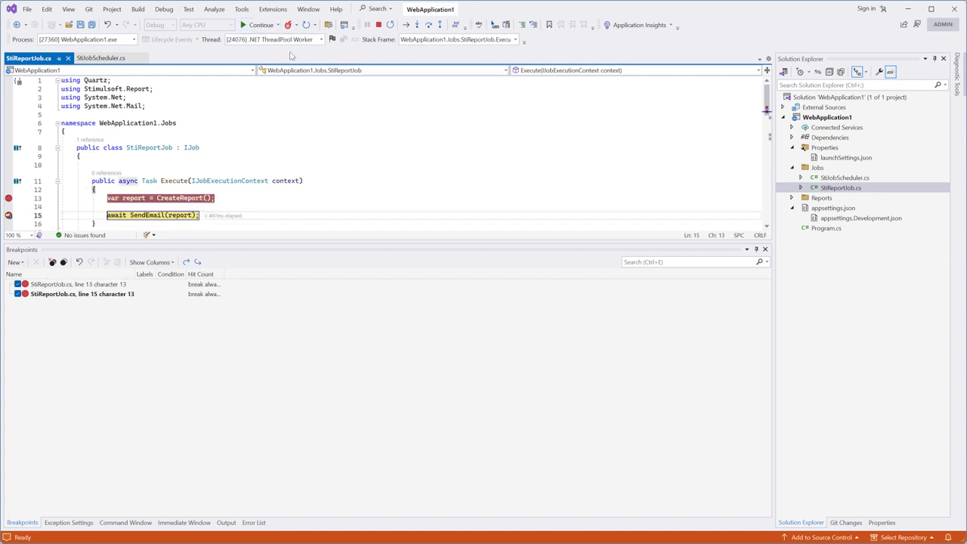
left_click(258, 24)
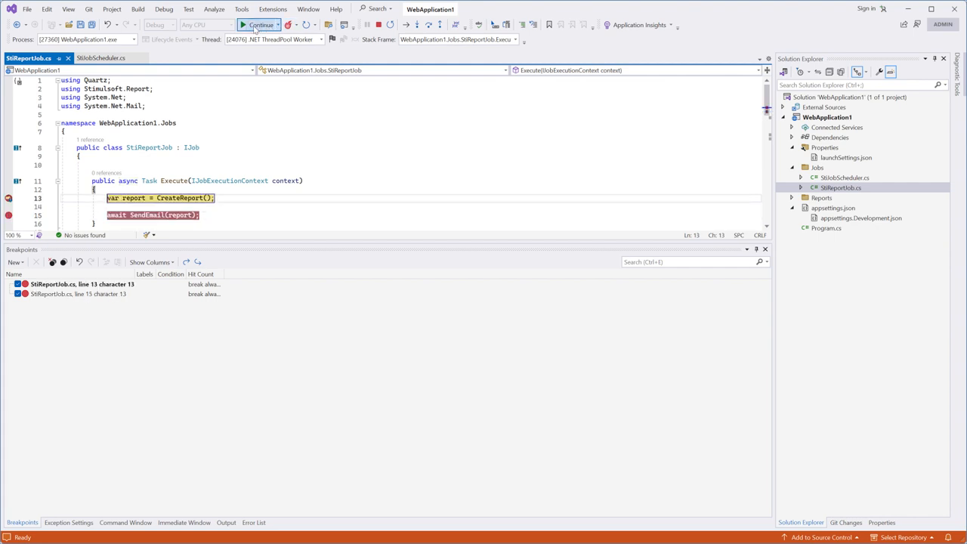
left_click(260, 24)
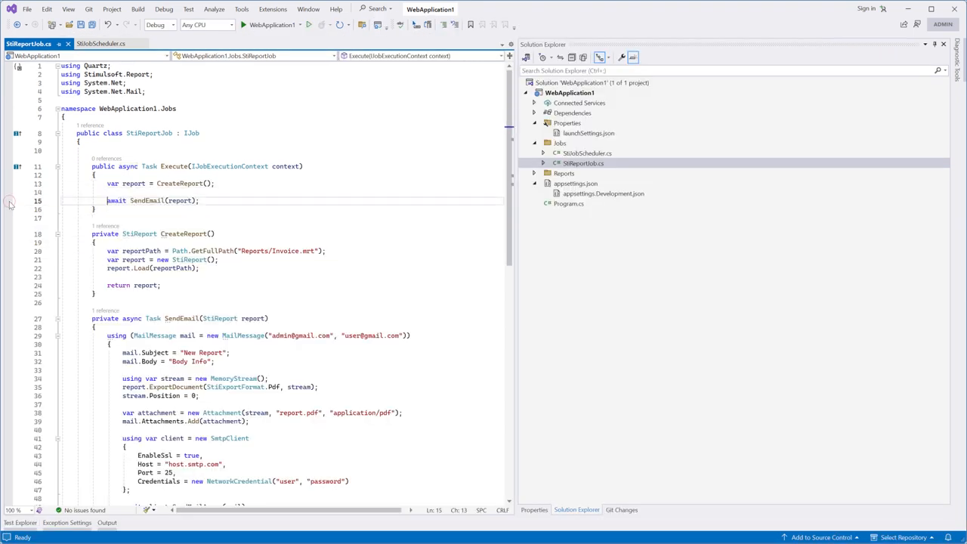
mouse_move(169, 268)
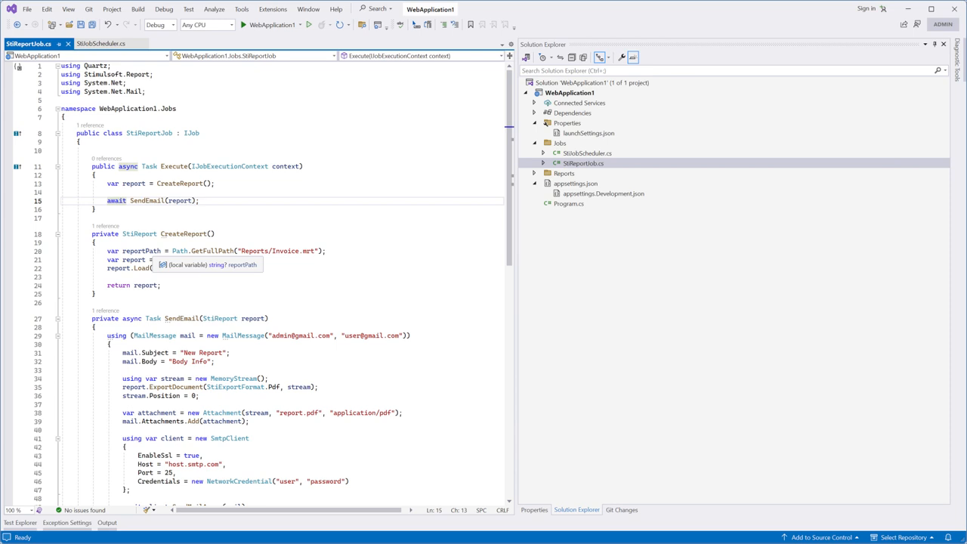